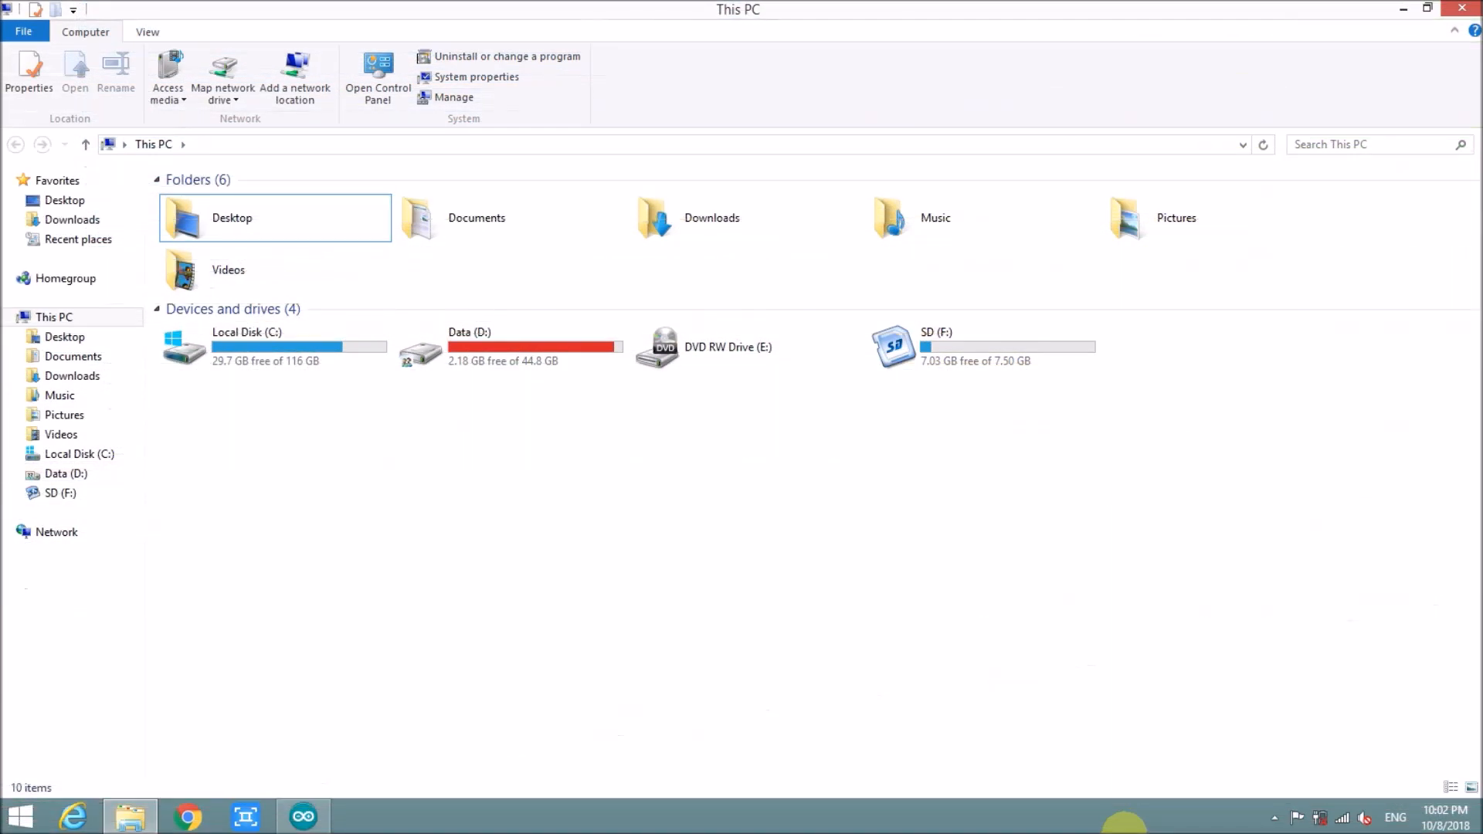
- View the TEST.TXT log on SD (F:) in Notepad down to the 2018/10/8 21:48 entries
click(983, 348)
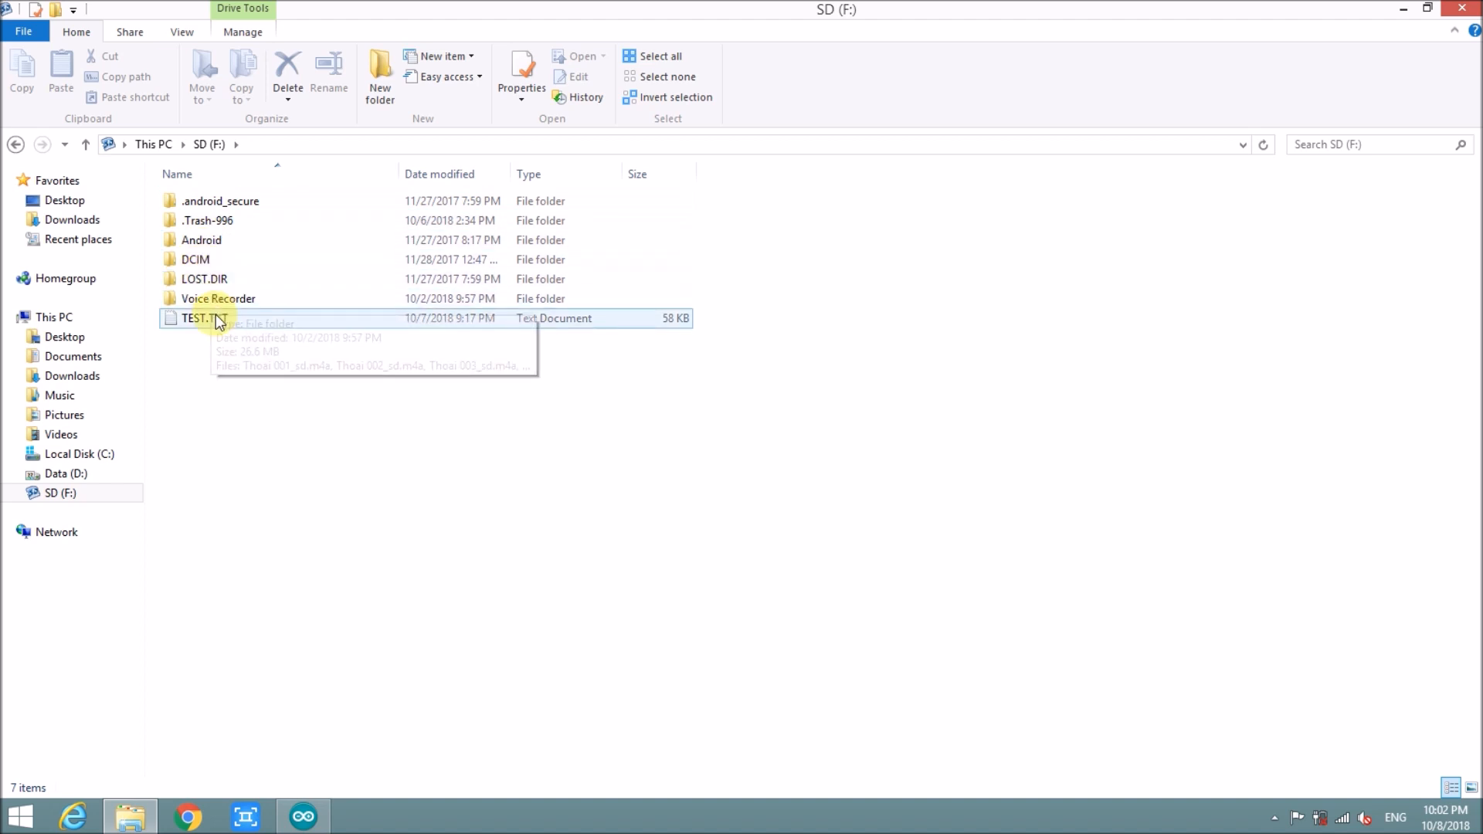
double_click(193, 318)
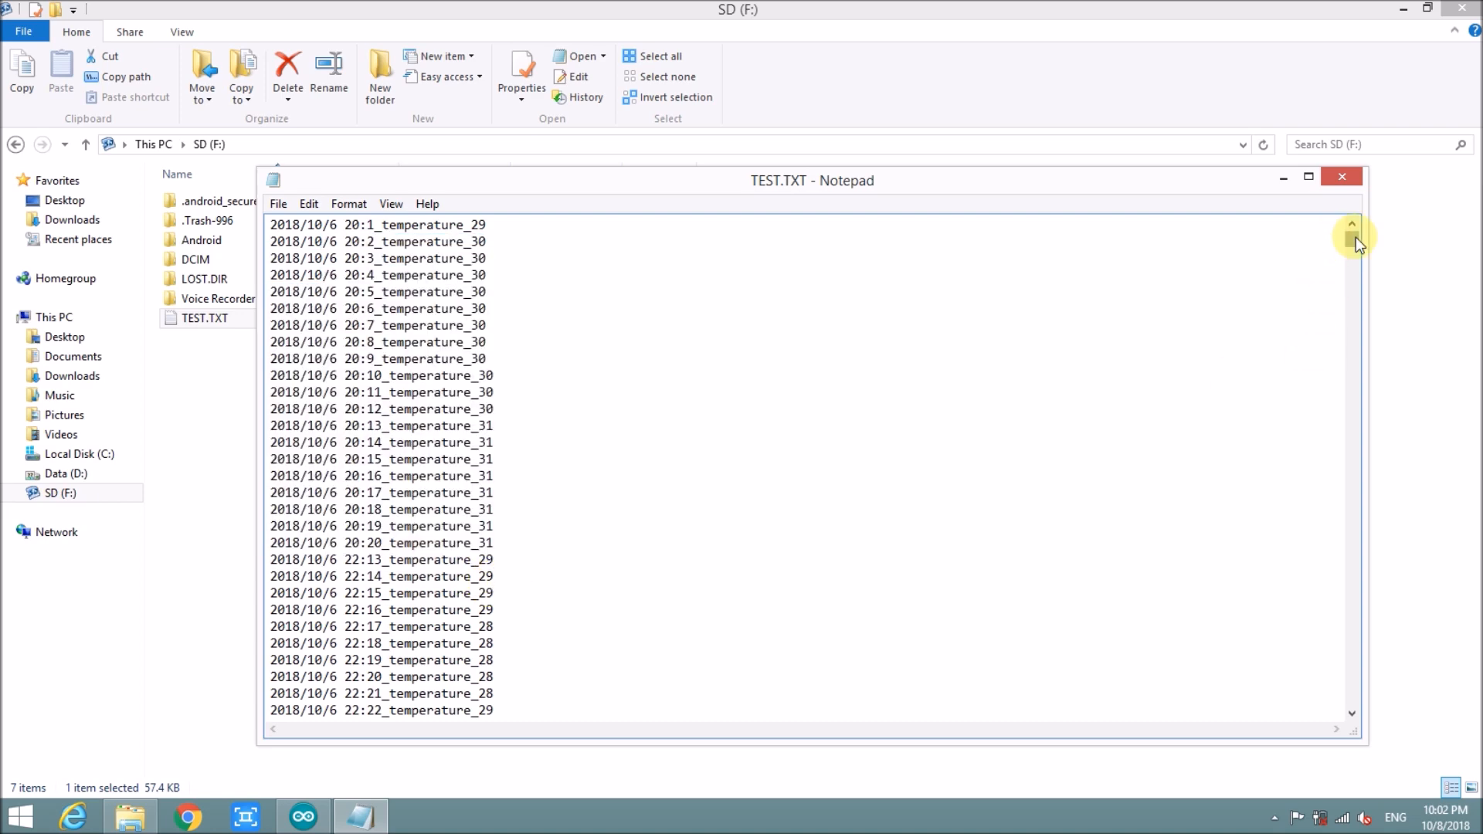
scroll(down, 3)
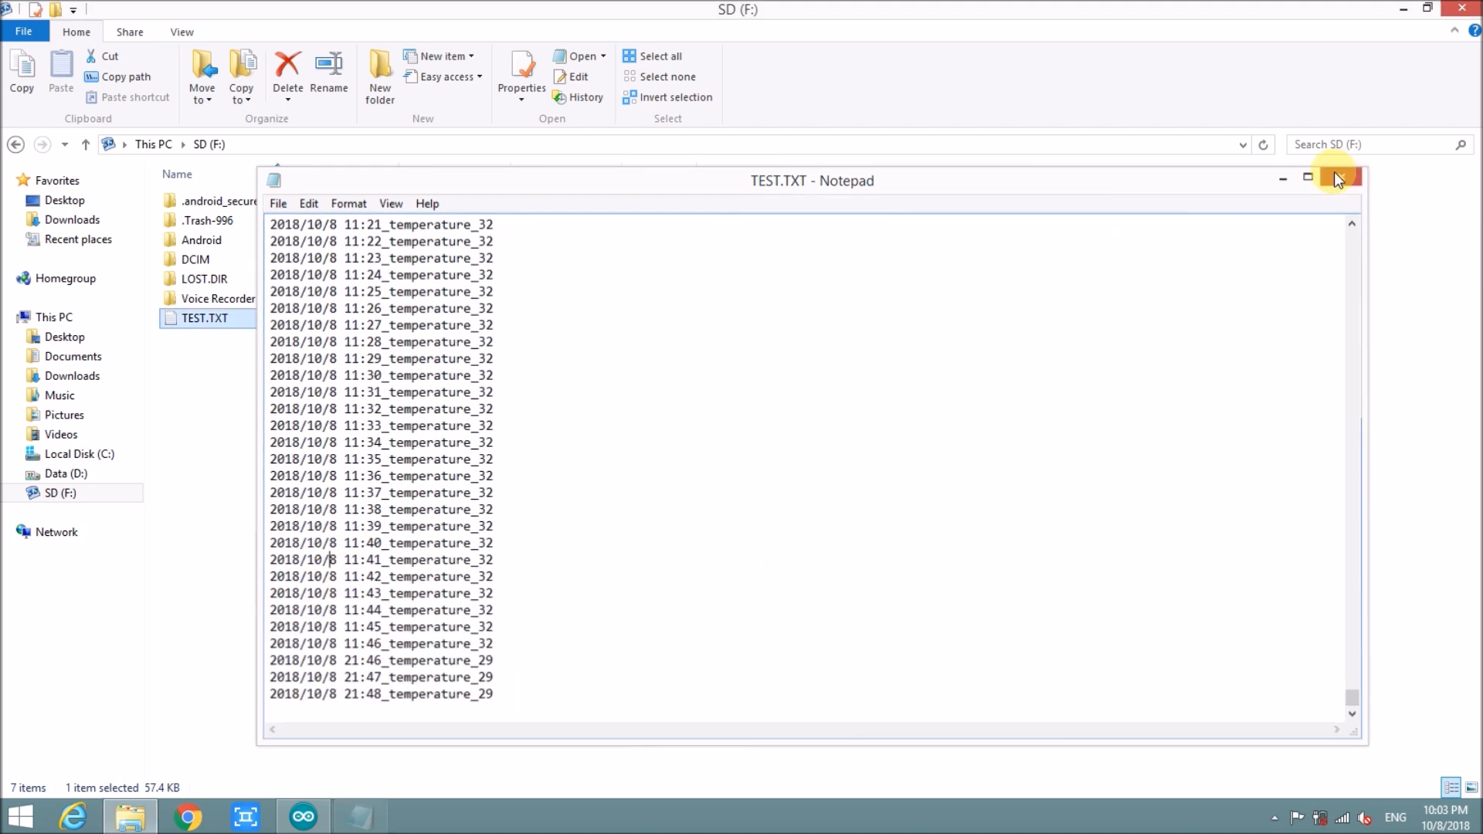
- Close Notepad and the SD card folder, then start a blank Excel workbook (Book1)
click(1338, 180)
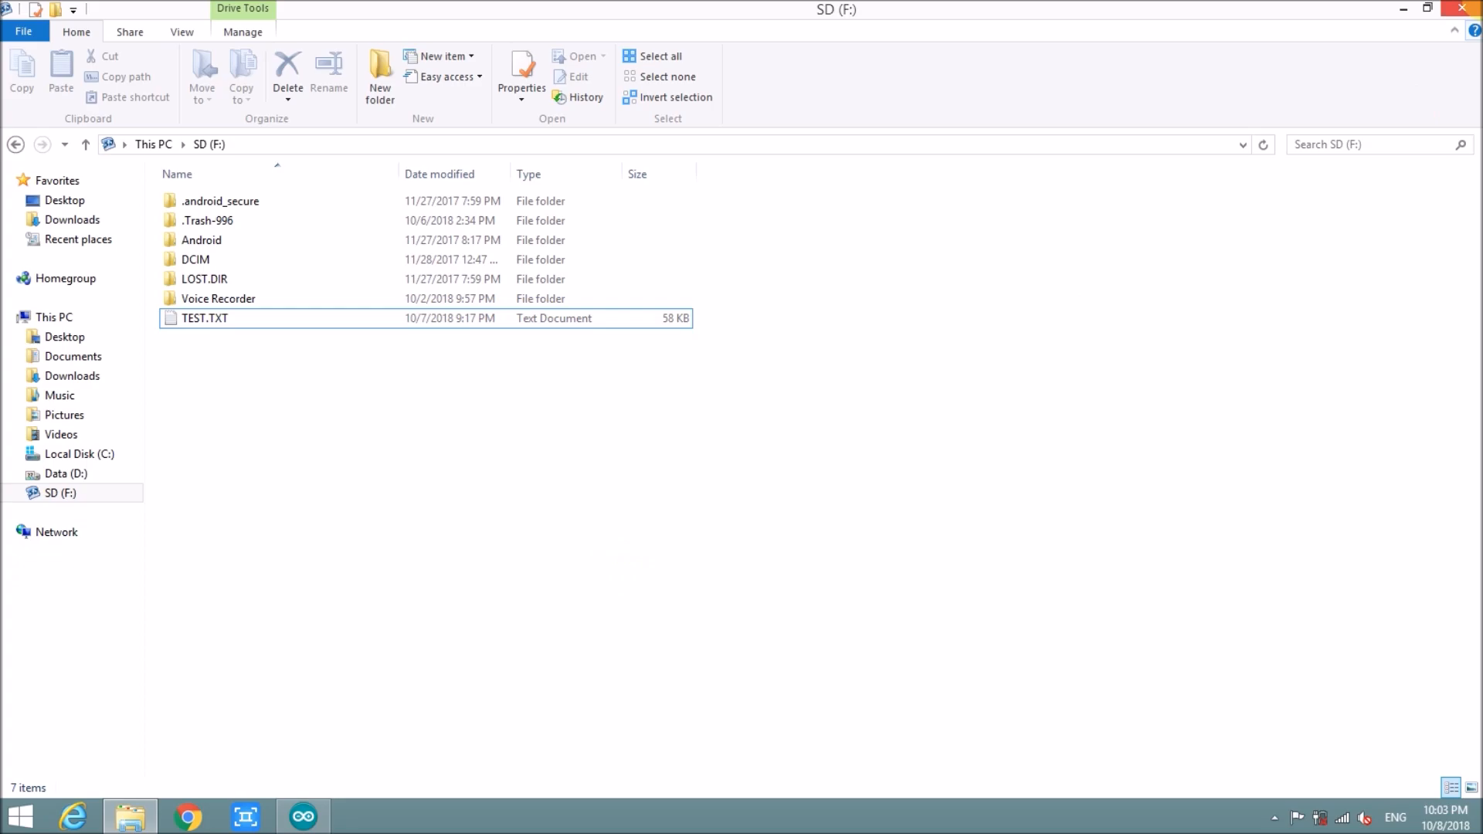
key(Win)
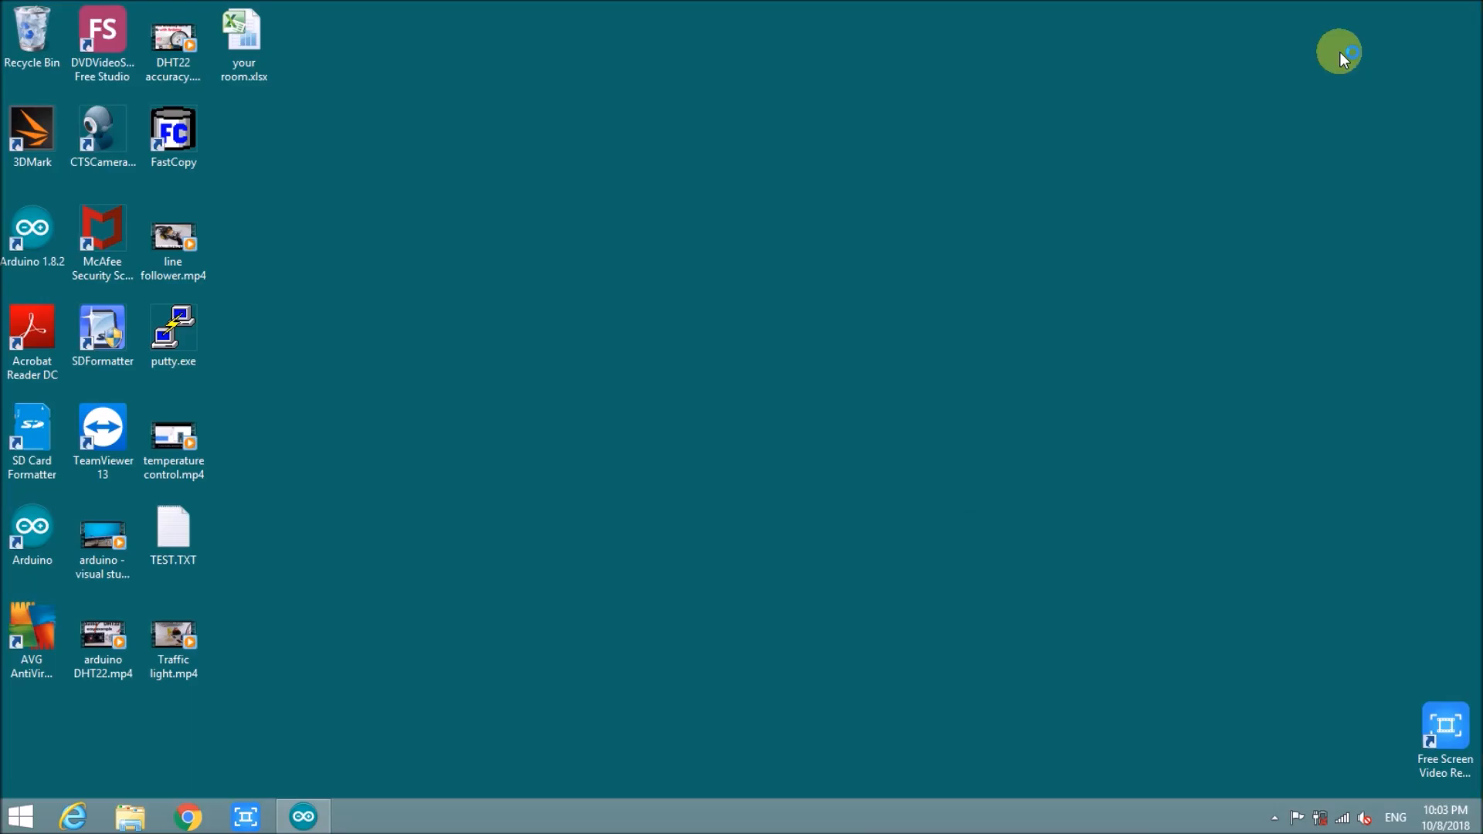
double_click(242, 33)
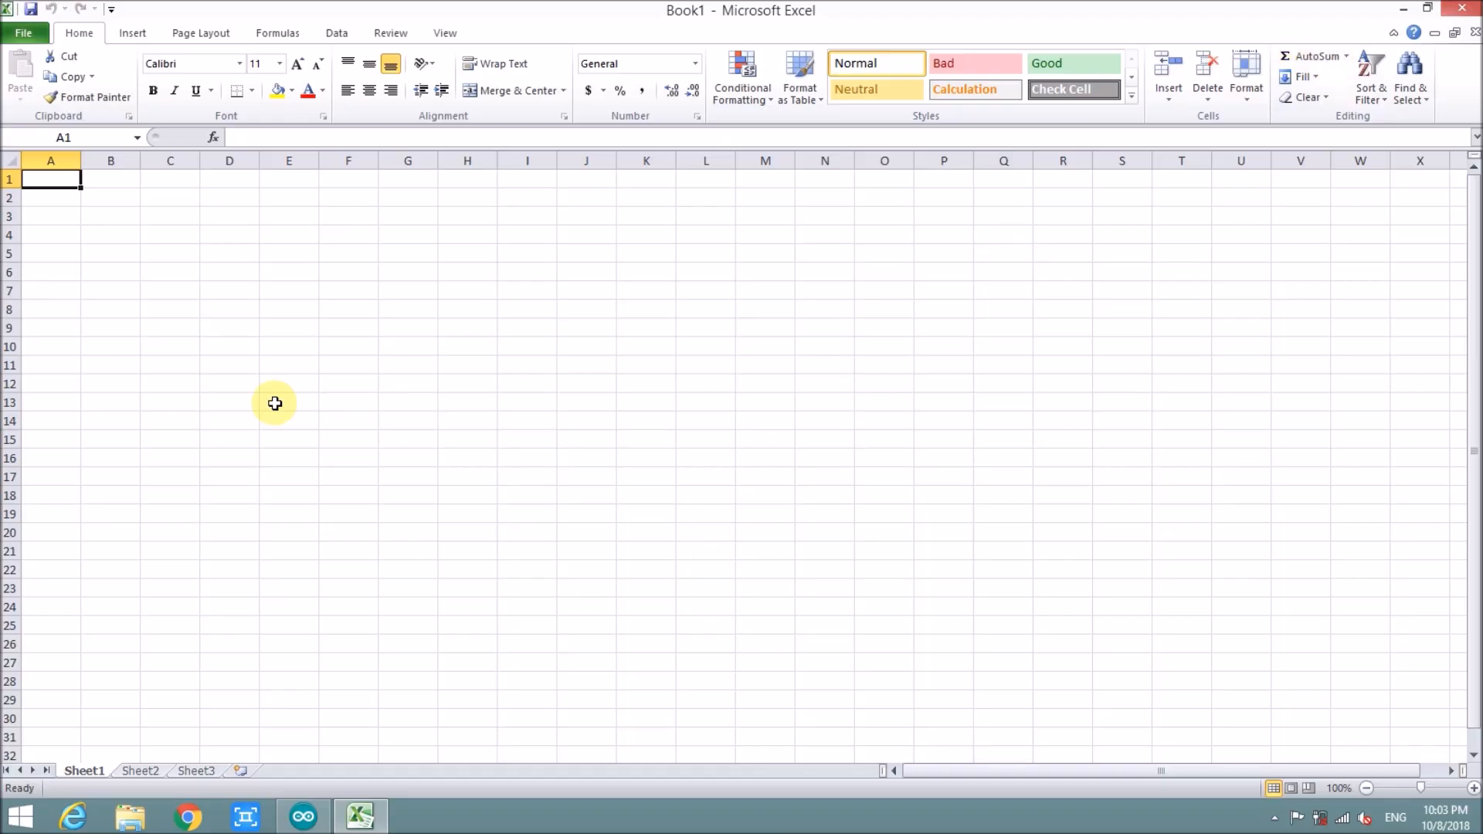
mouse_move(337, 33)
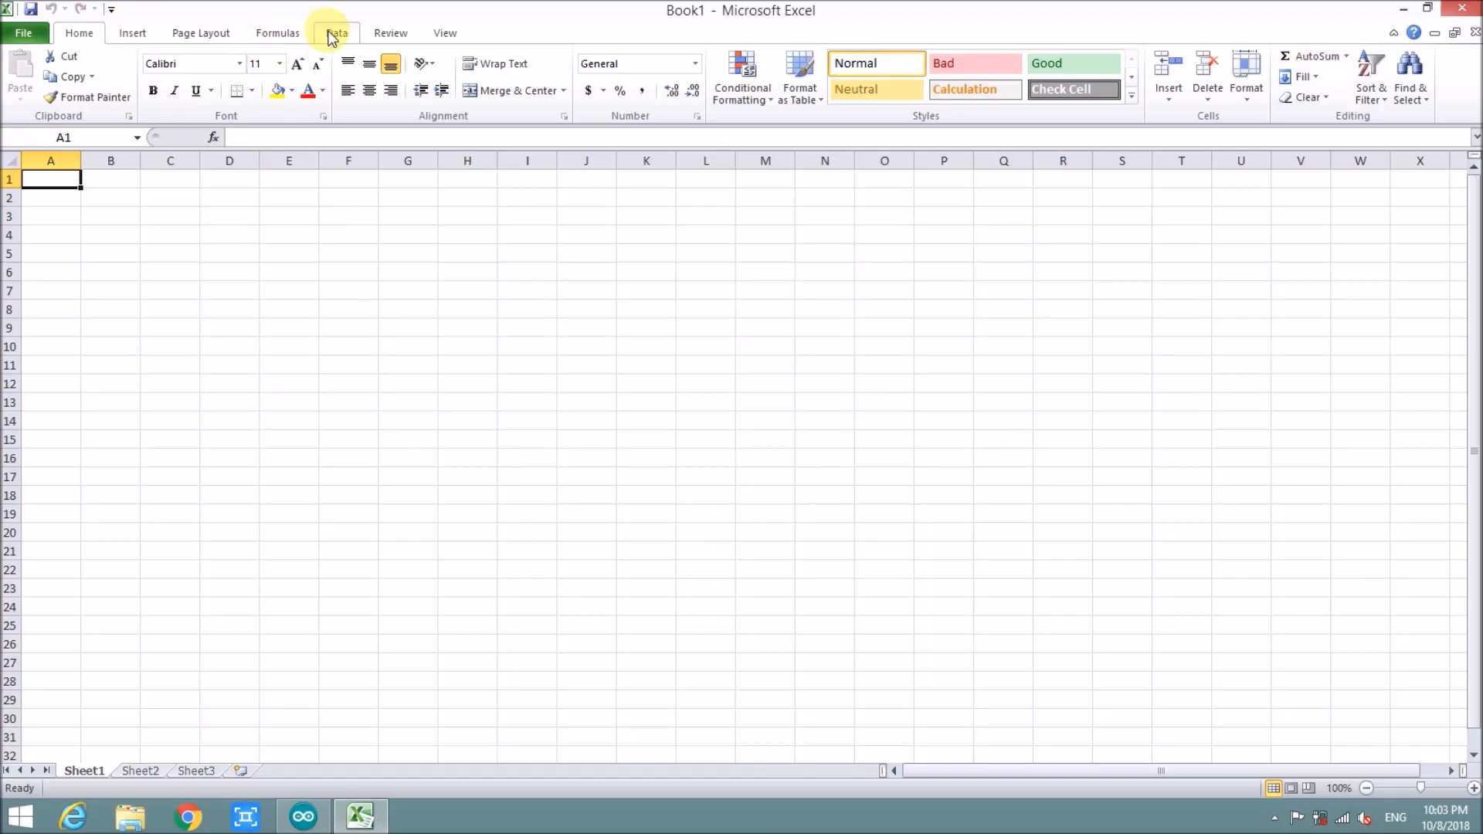
- Run Data > From Text on TEST.TXT as Delimited, splitting on tab and underscore rather than spaces
click(336, 33)
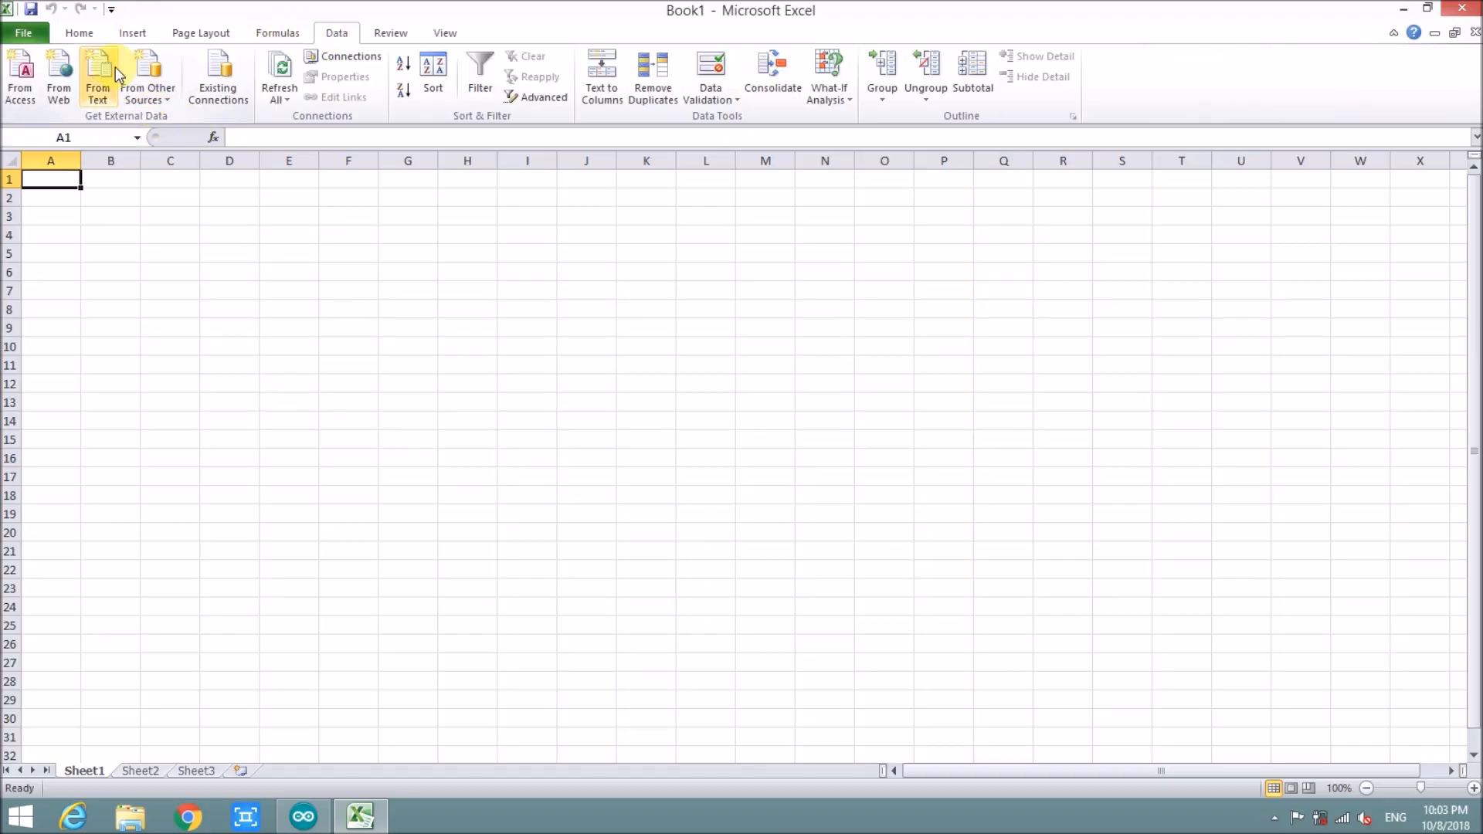
click(98, 76)
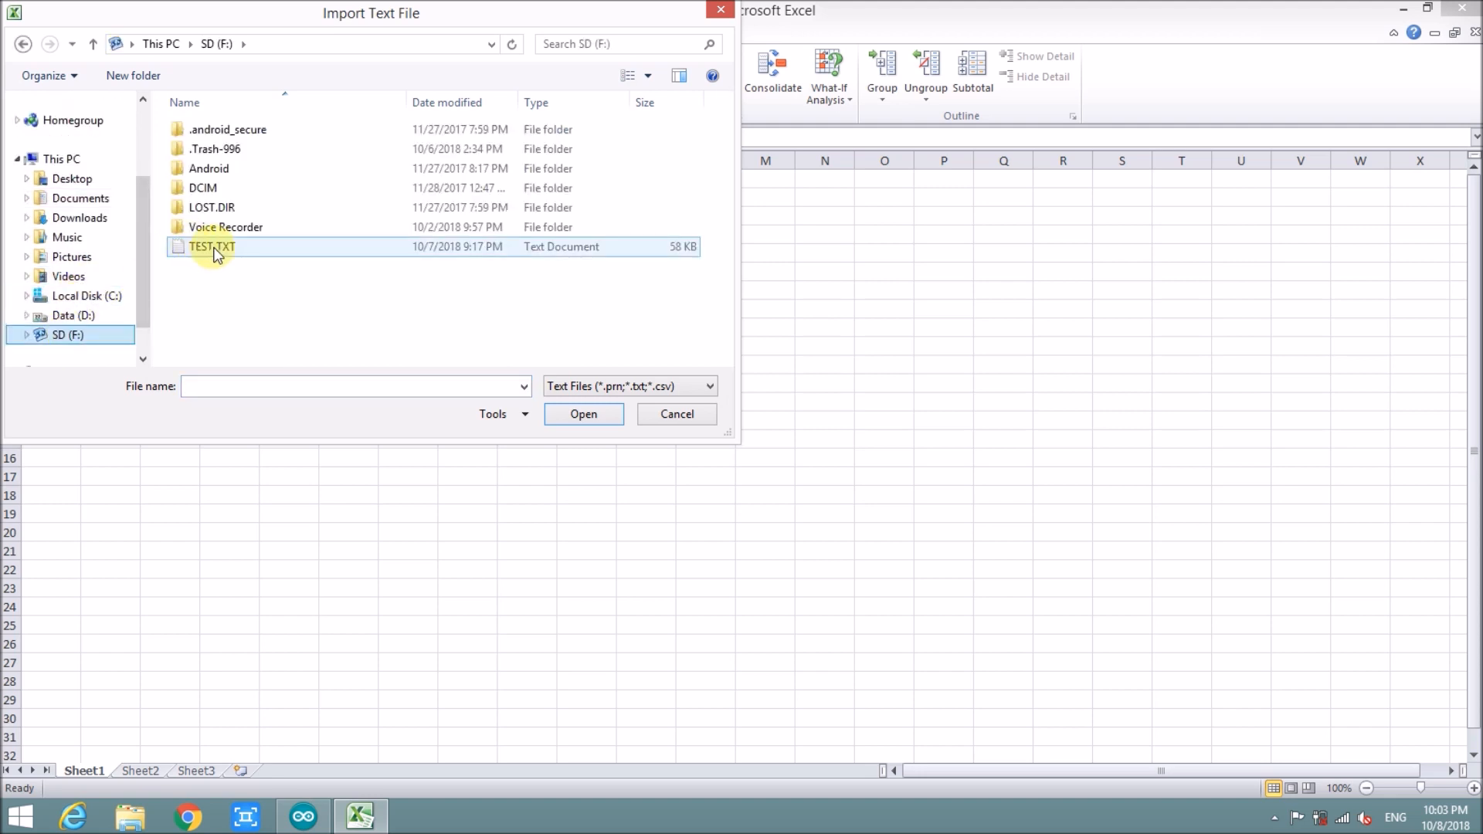
click(582, 414)
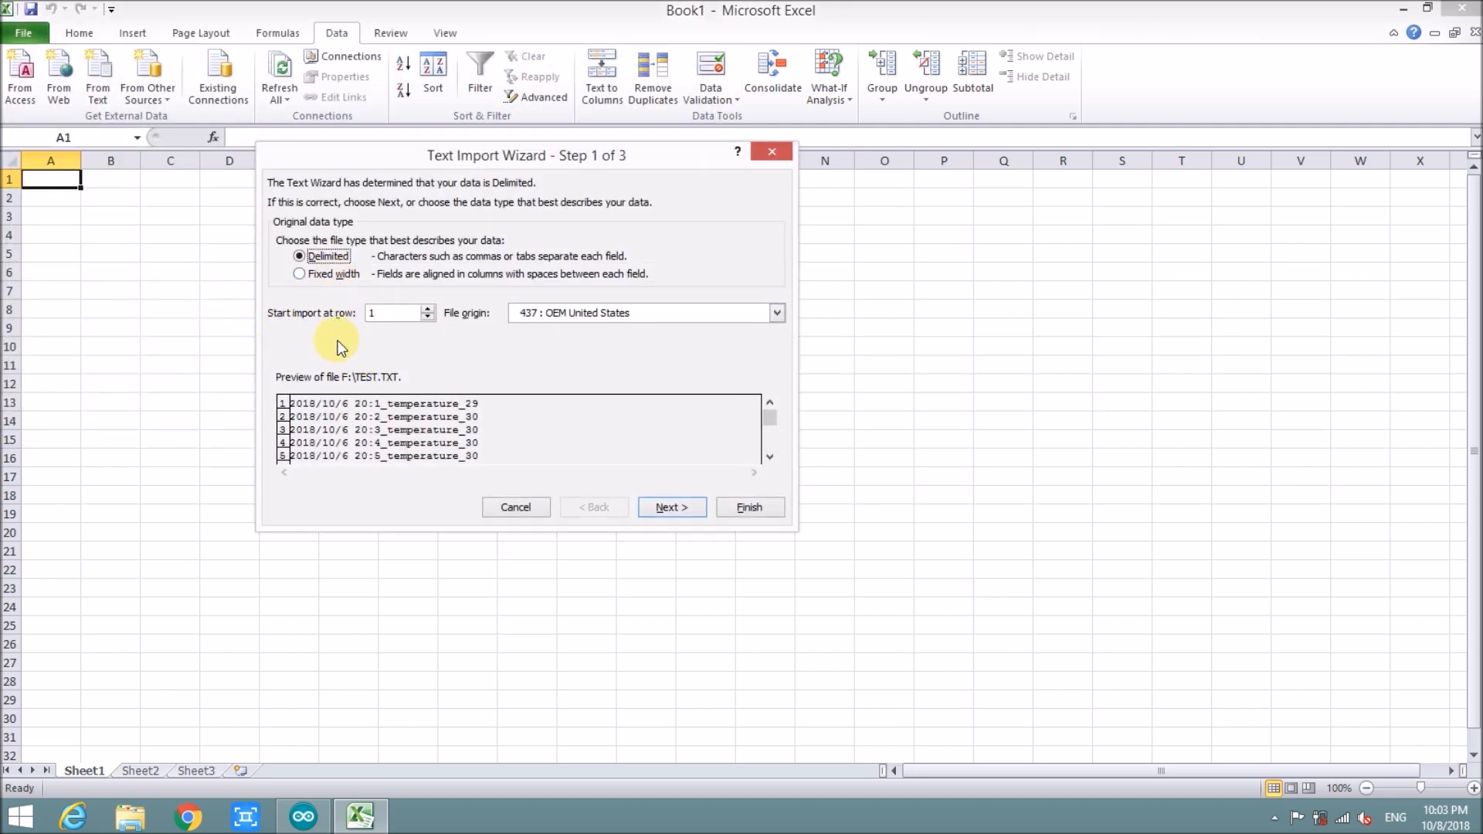
click(672, 506)
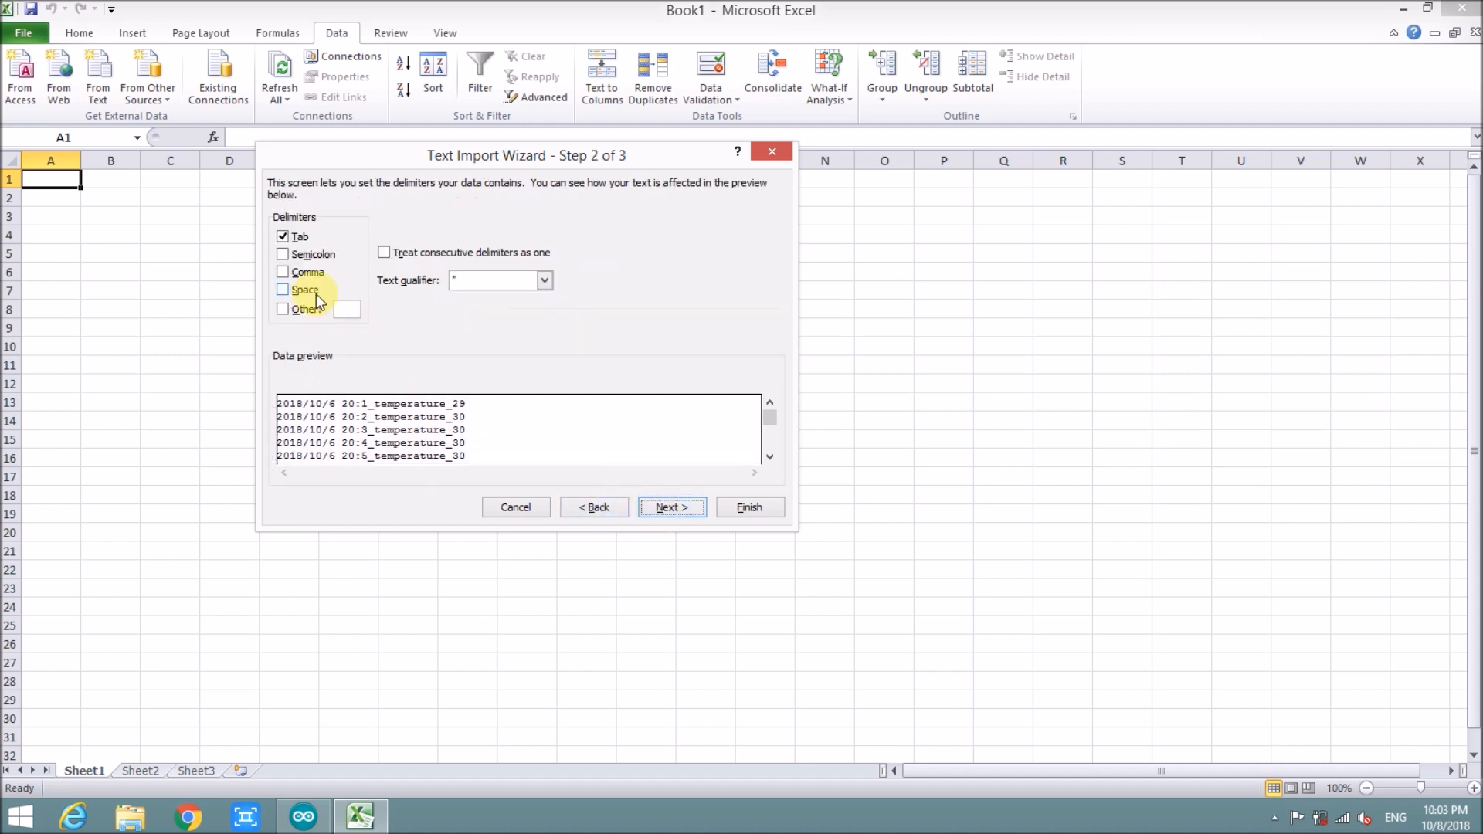
click(283, 289)
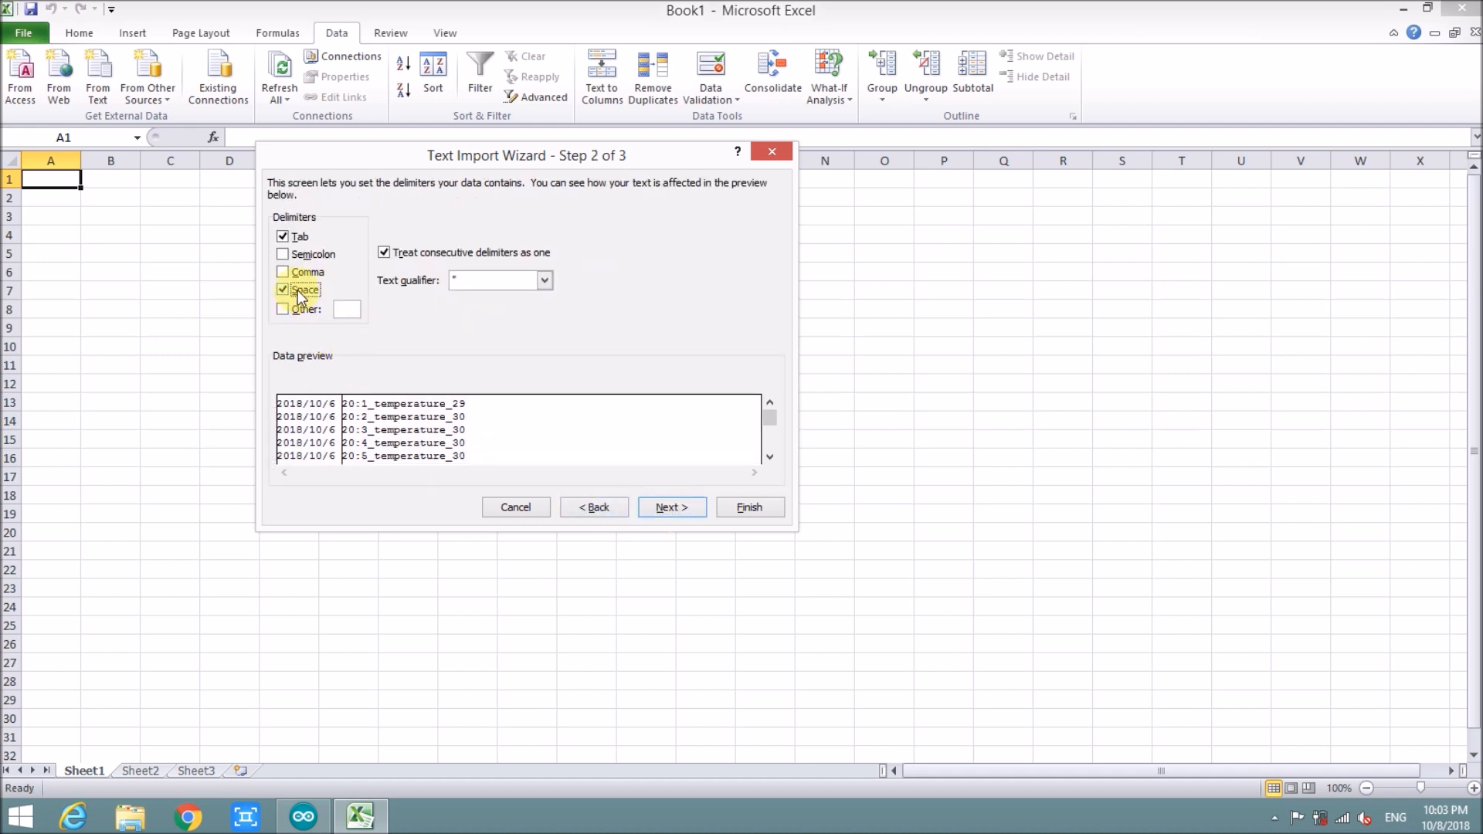
click(282, 289)
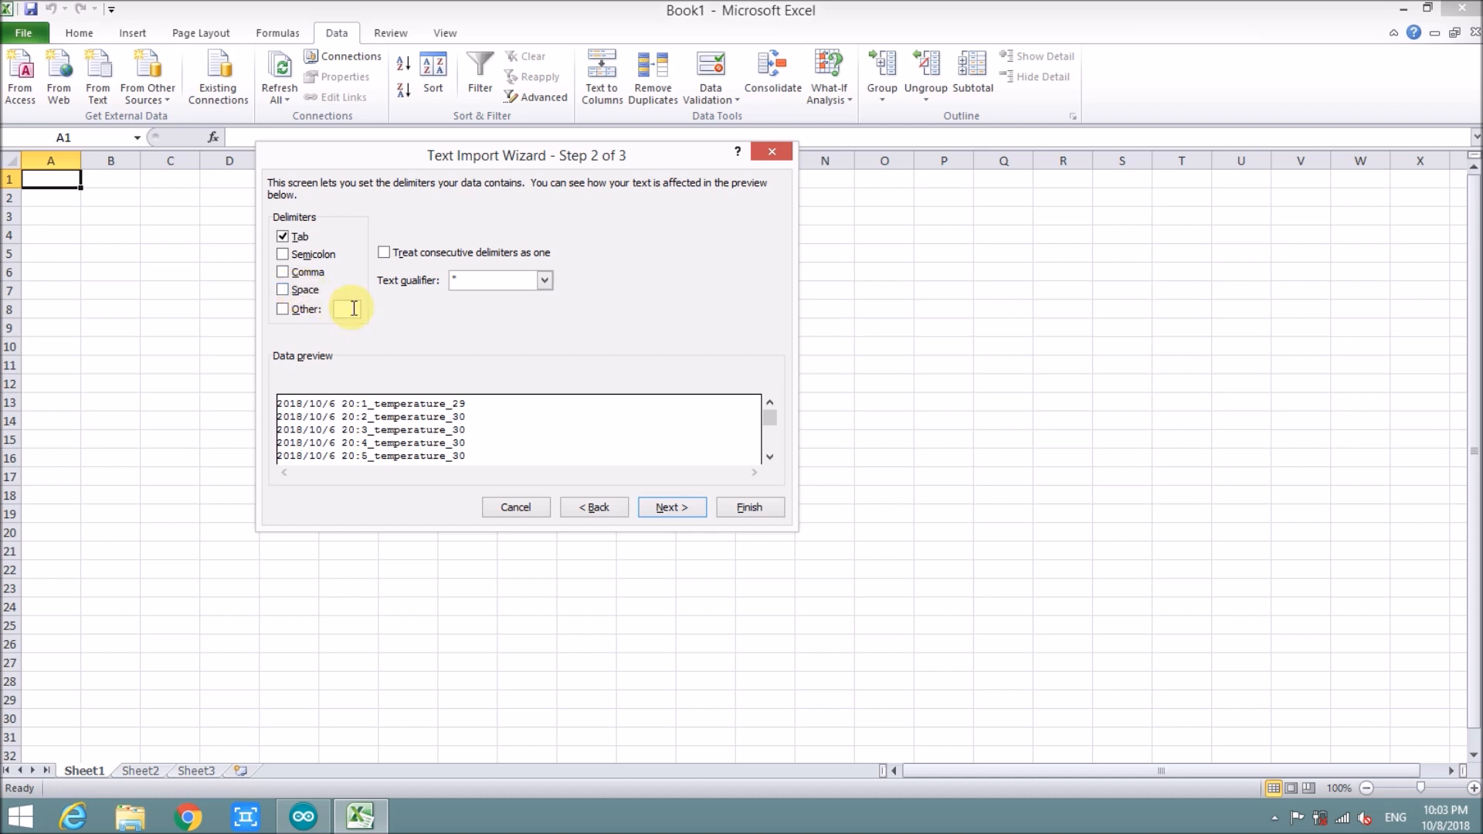
text(_)
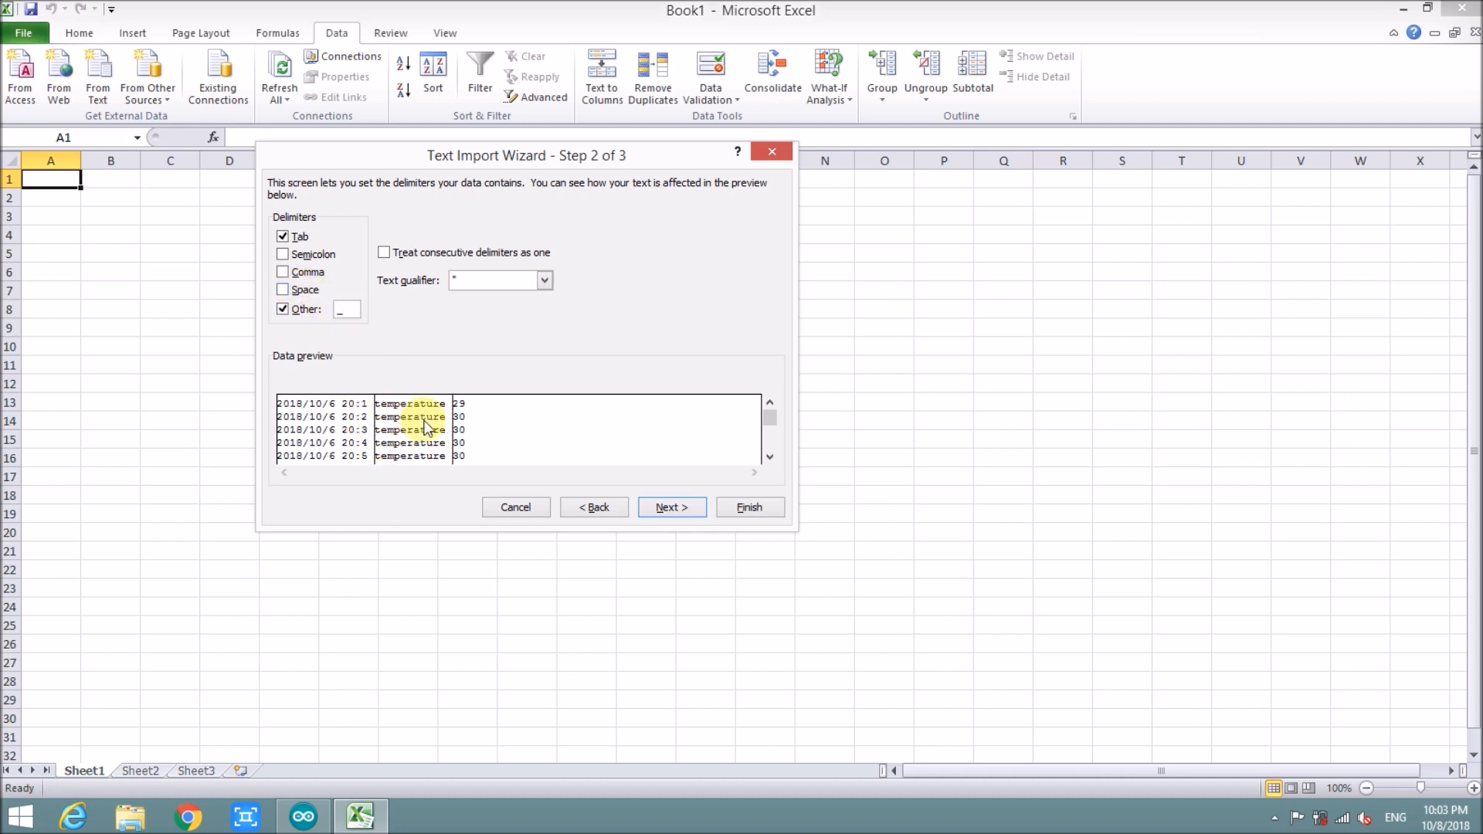
click(672, 507)
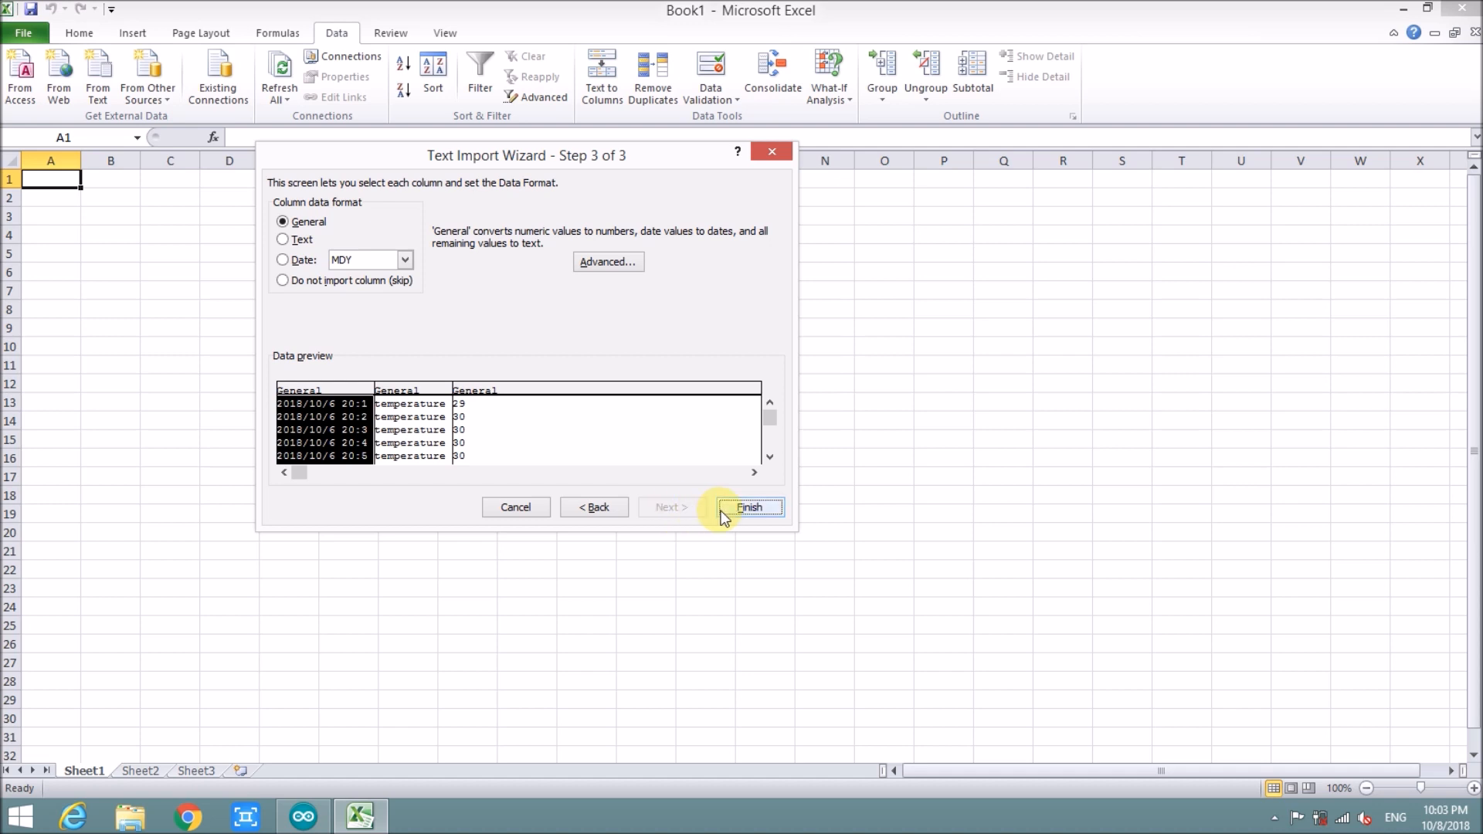
click(751, 507)
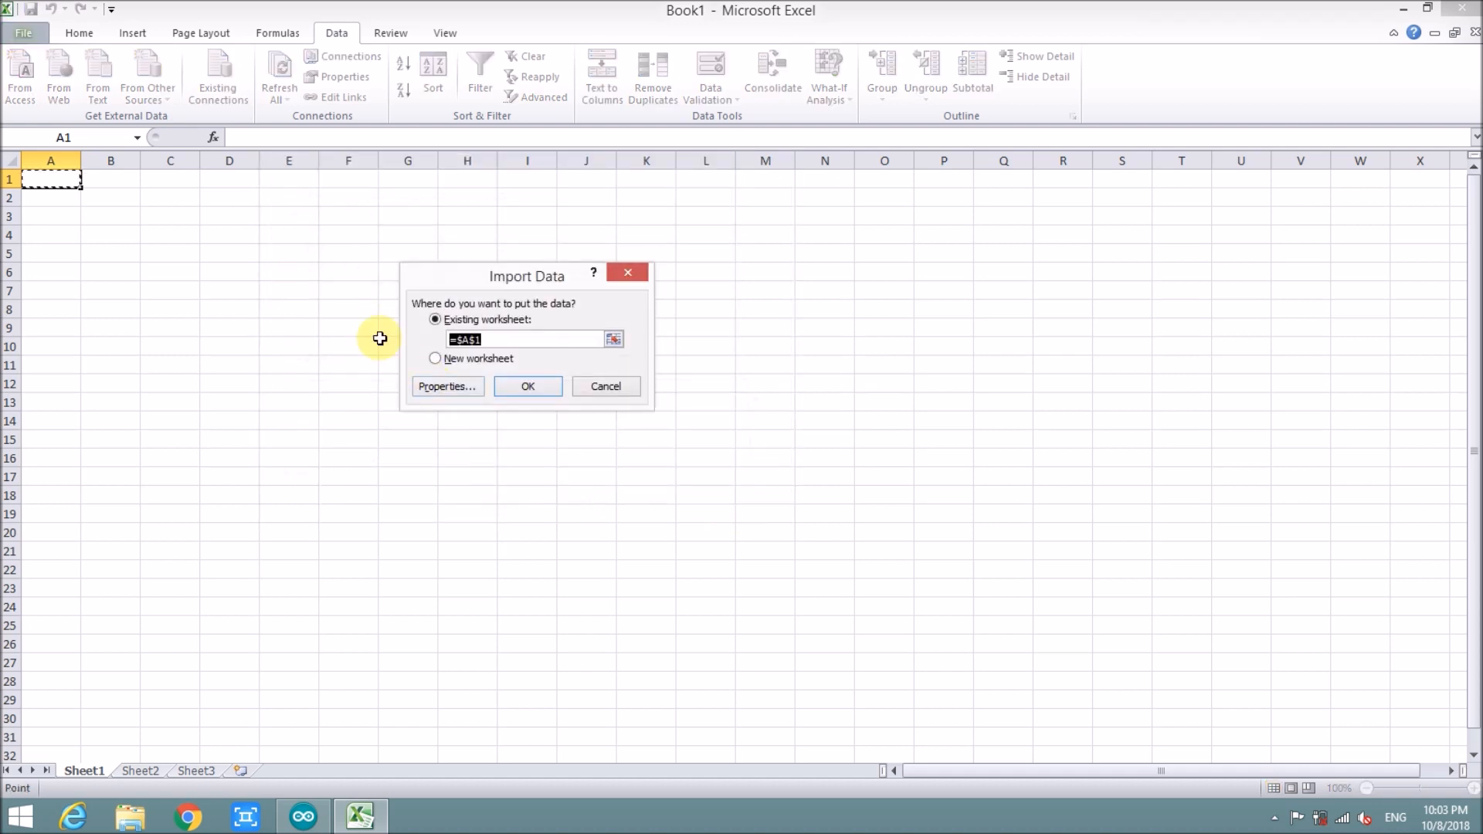
- Place the imported readings at A1 and select the date column for charting
click(527, 387)
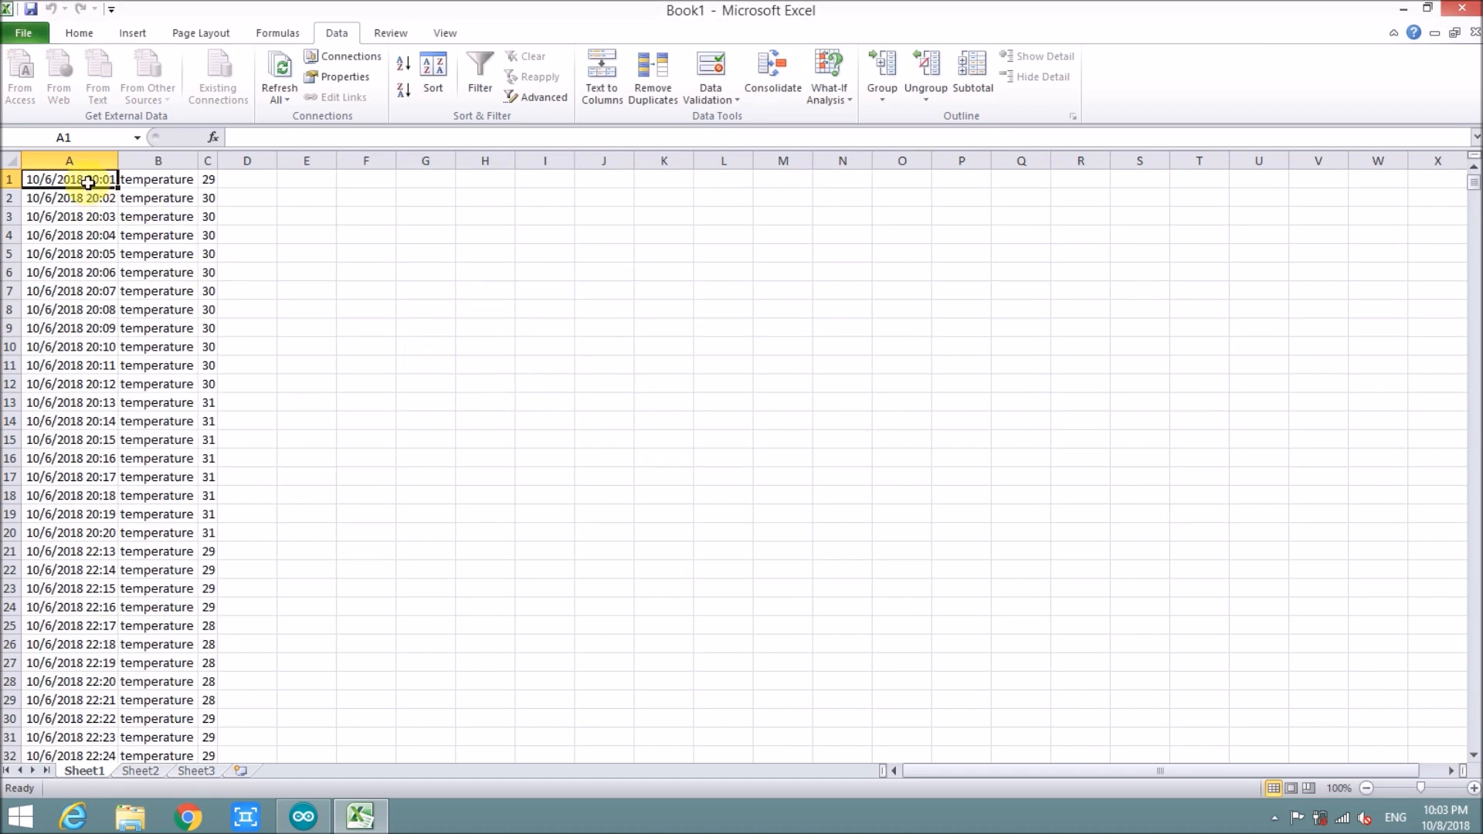
click(158, 234)
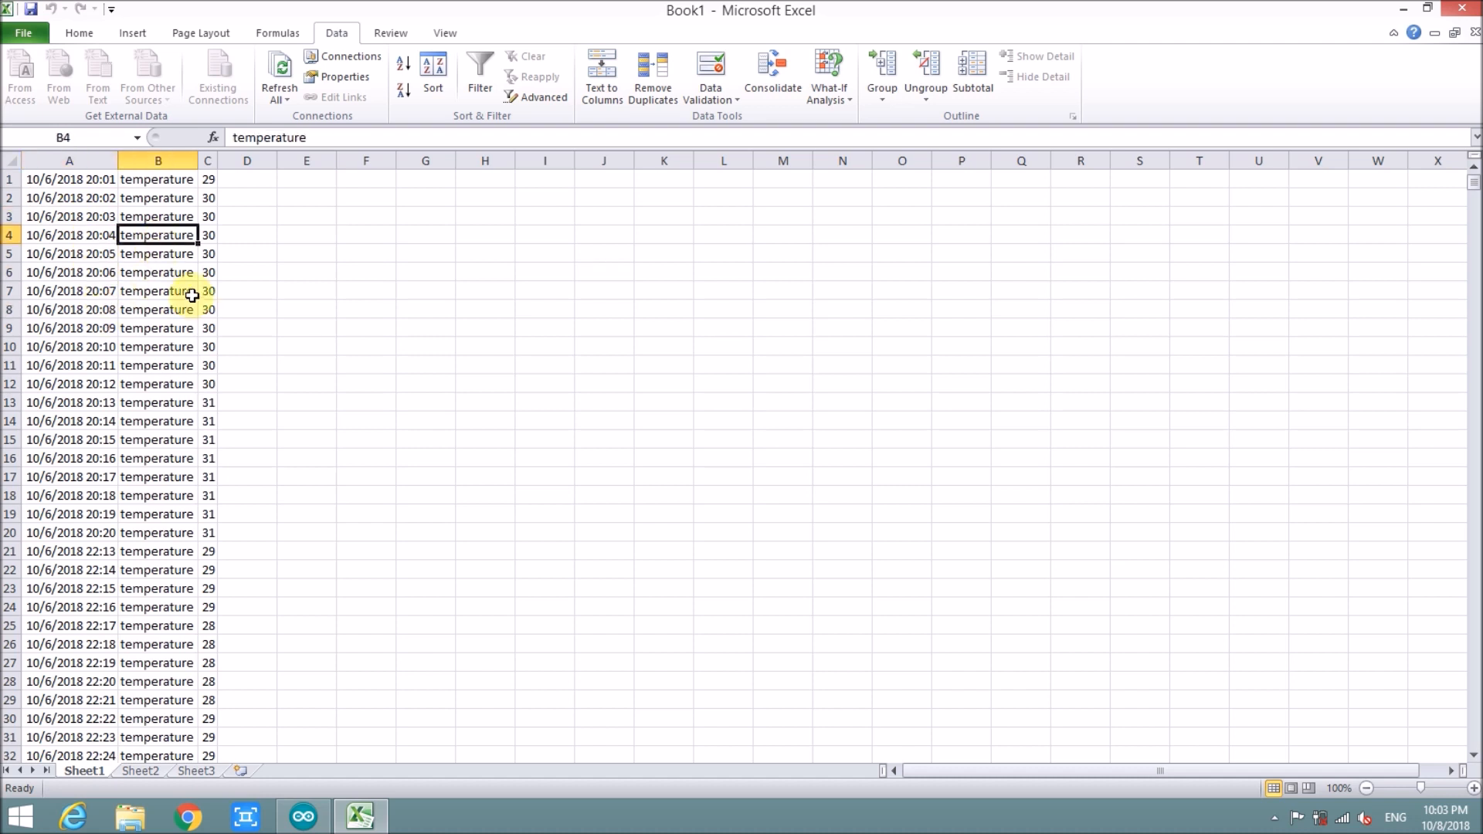
click(69, 159)
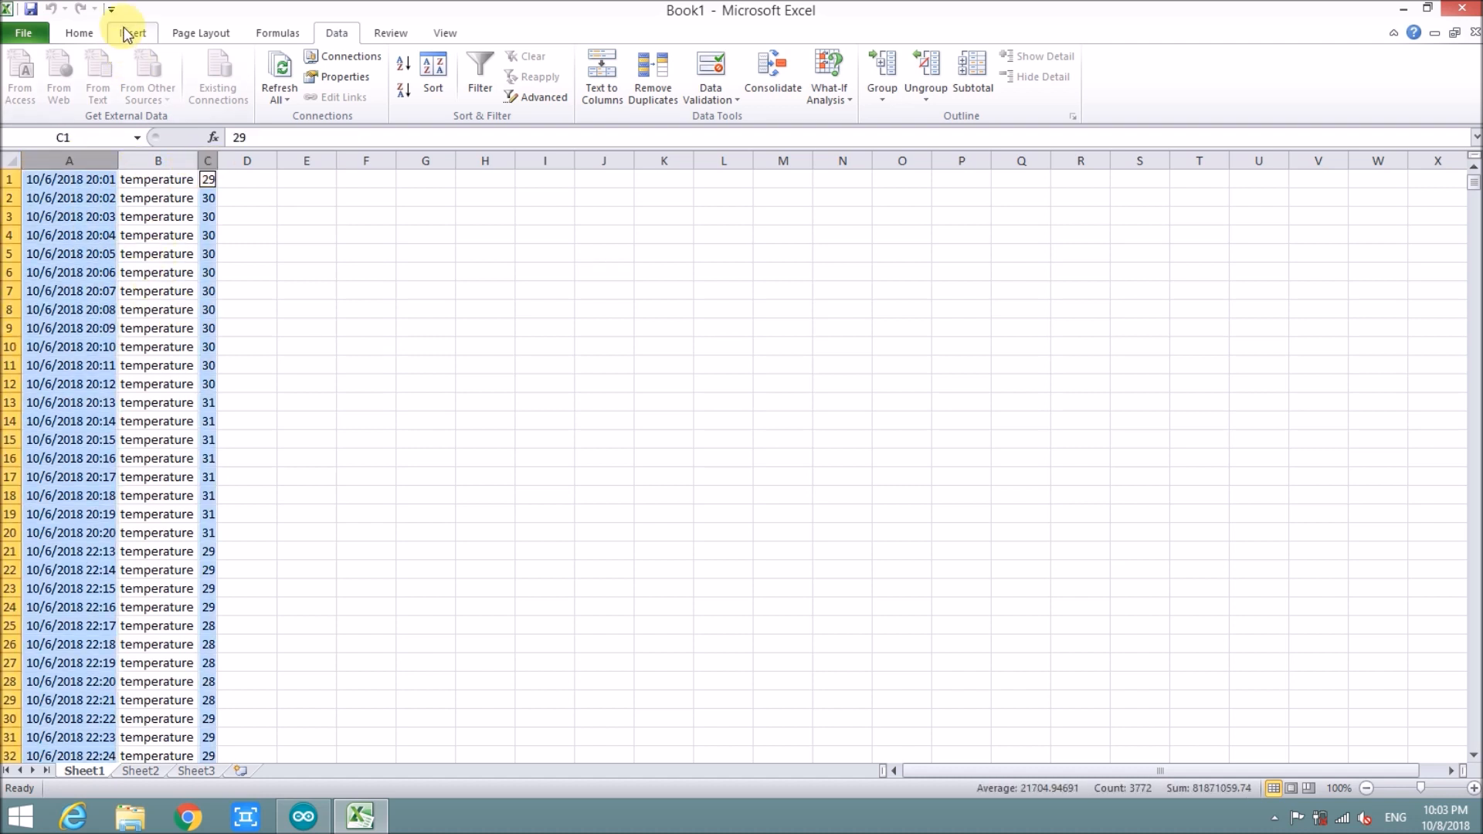
- Insert a Scatter with Straight Lines and Markers chart of temperature versus date-time
click(131, 32)
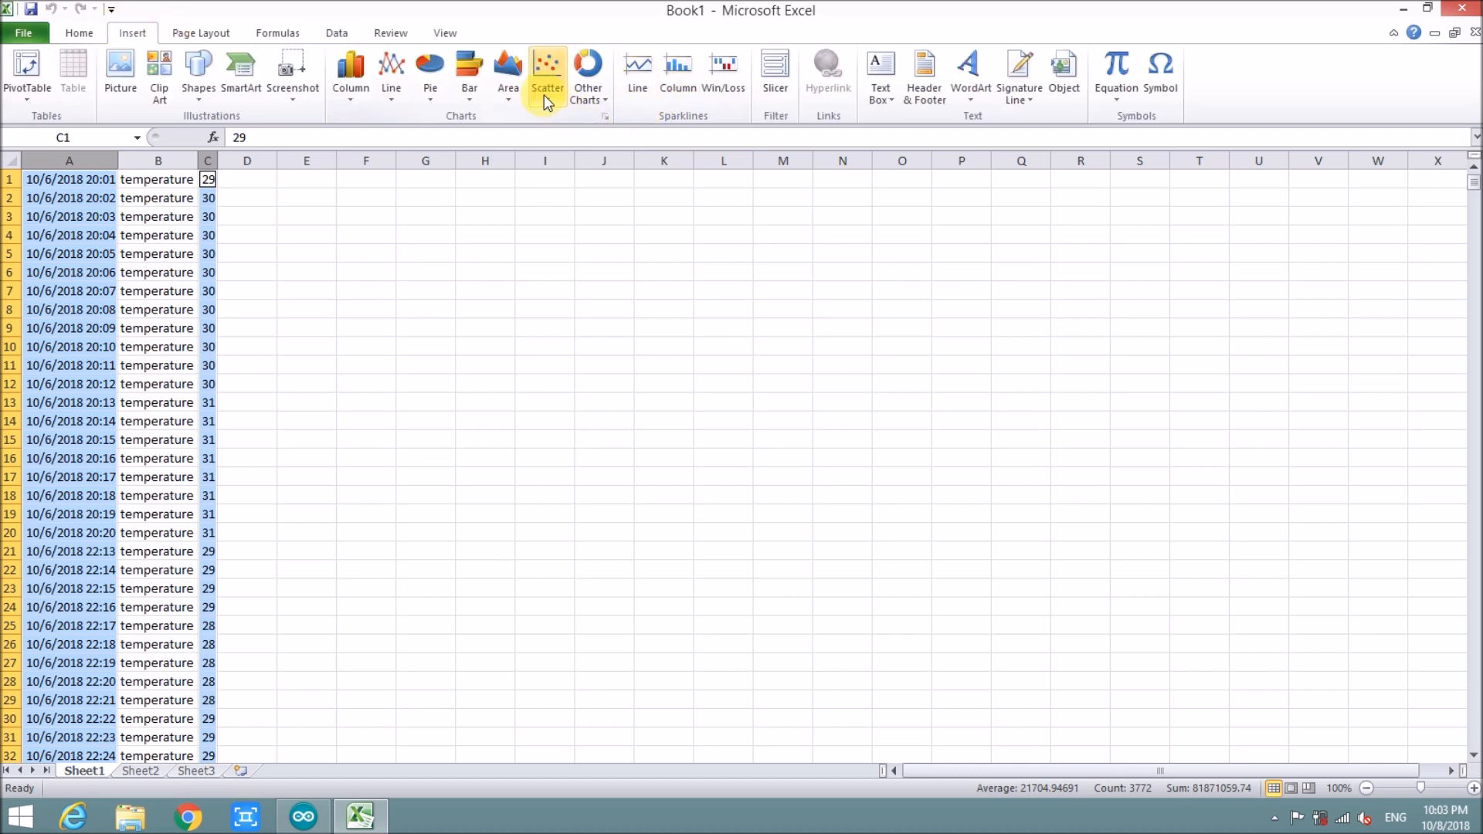
click(547, 71)
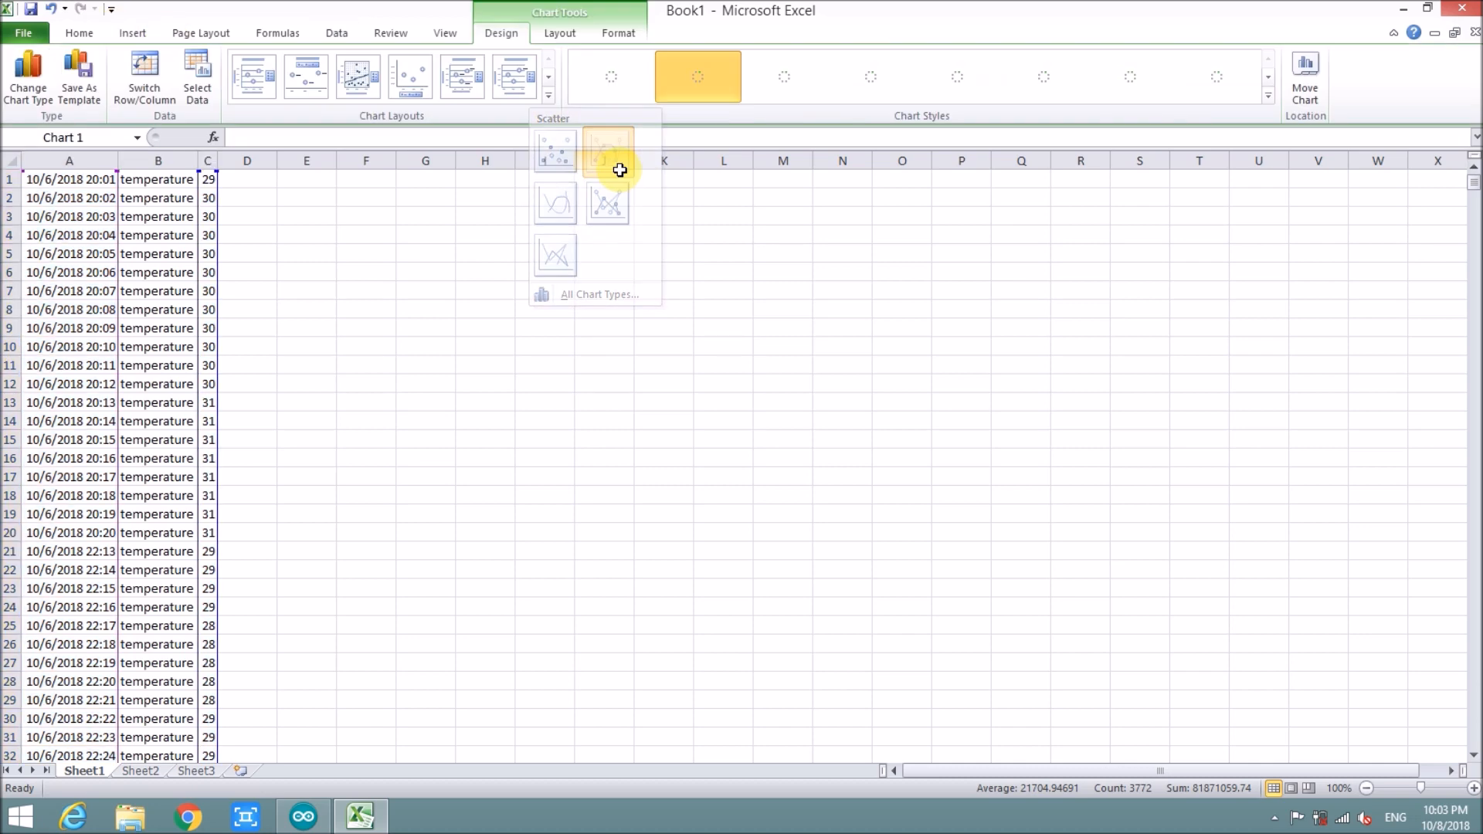
click(607, 149)
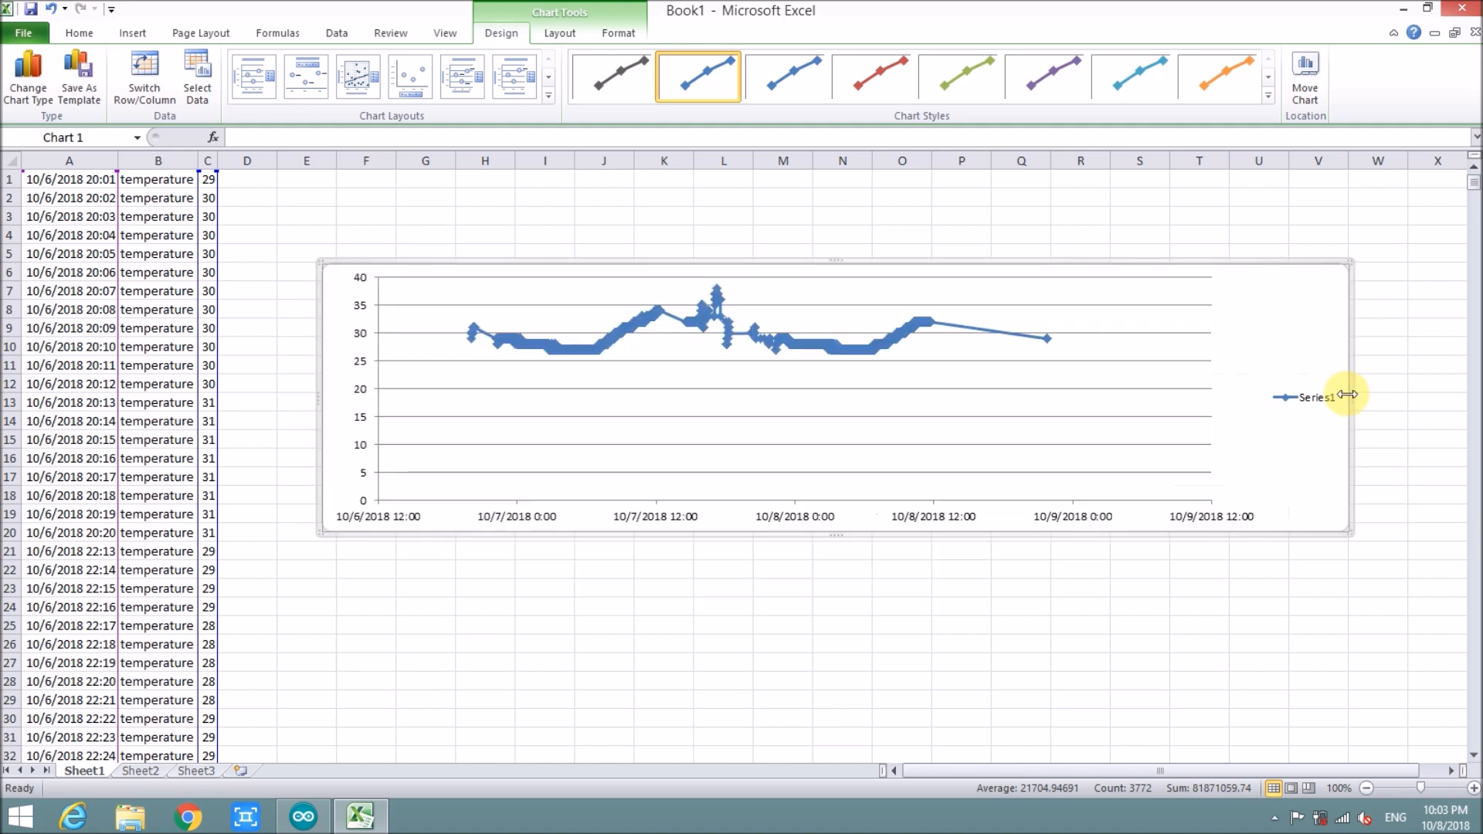
mouse_move(631, 371)
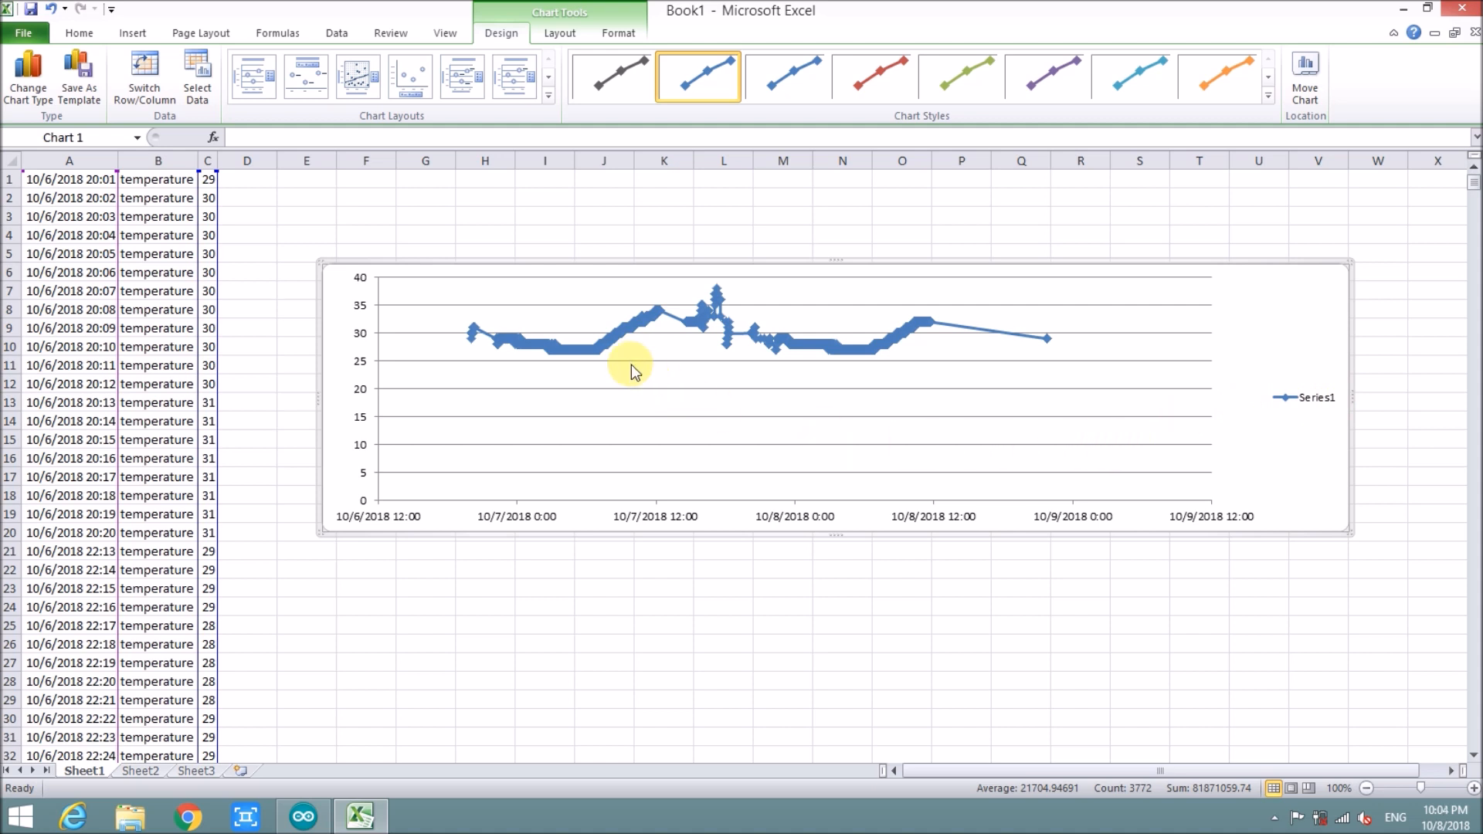
- In Format Data Series, choose a different Marker Type for the temperature series
double_click(633, 369)
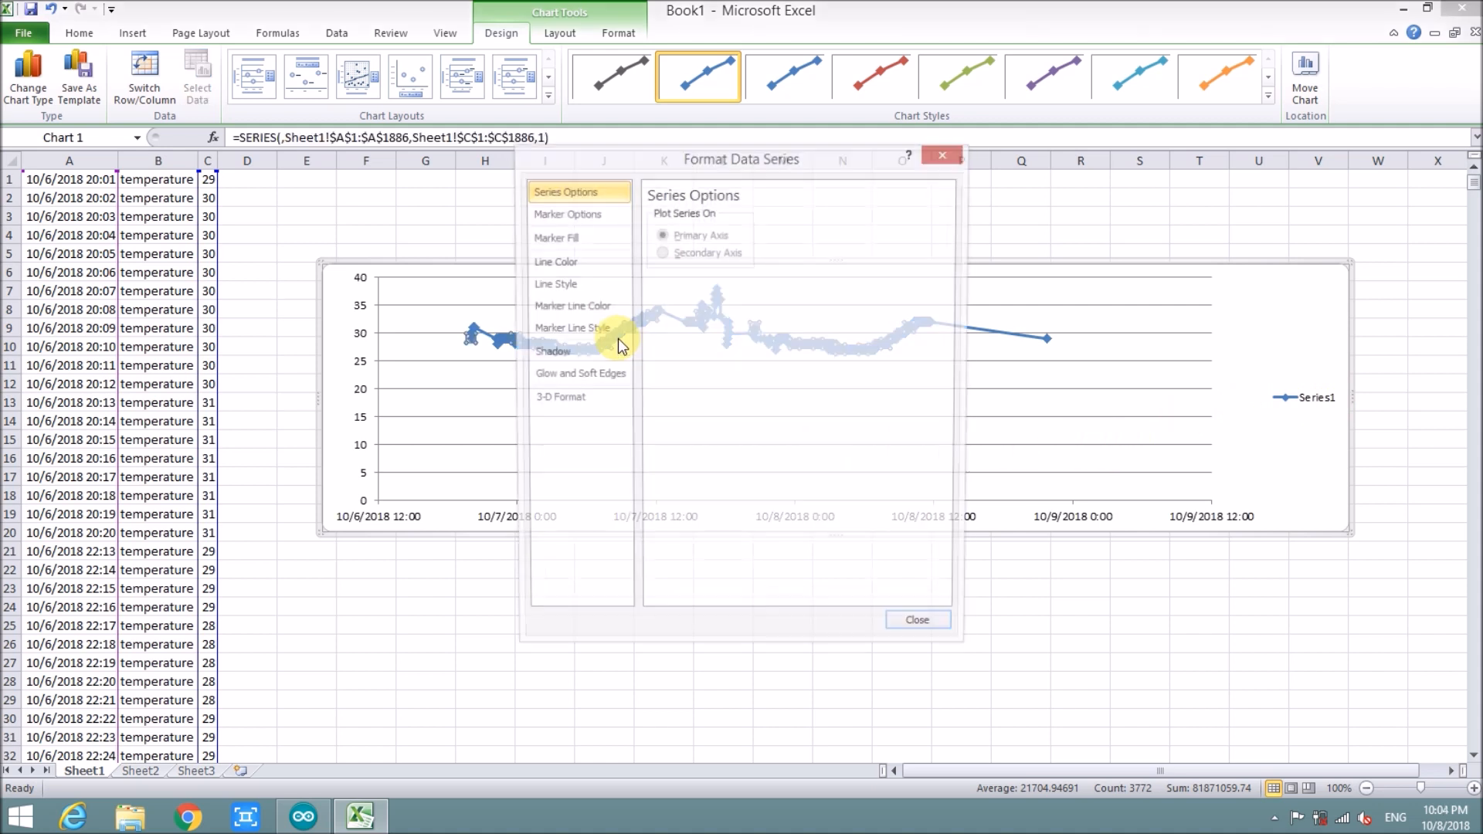
click(569, 213)
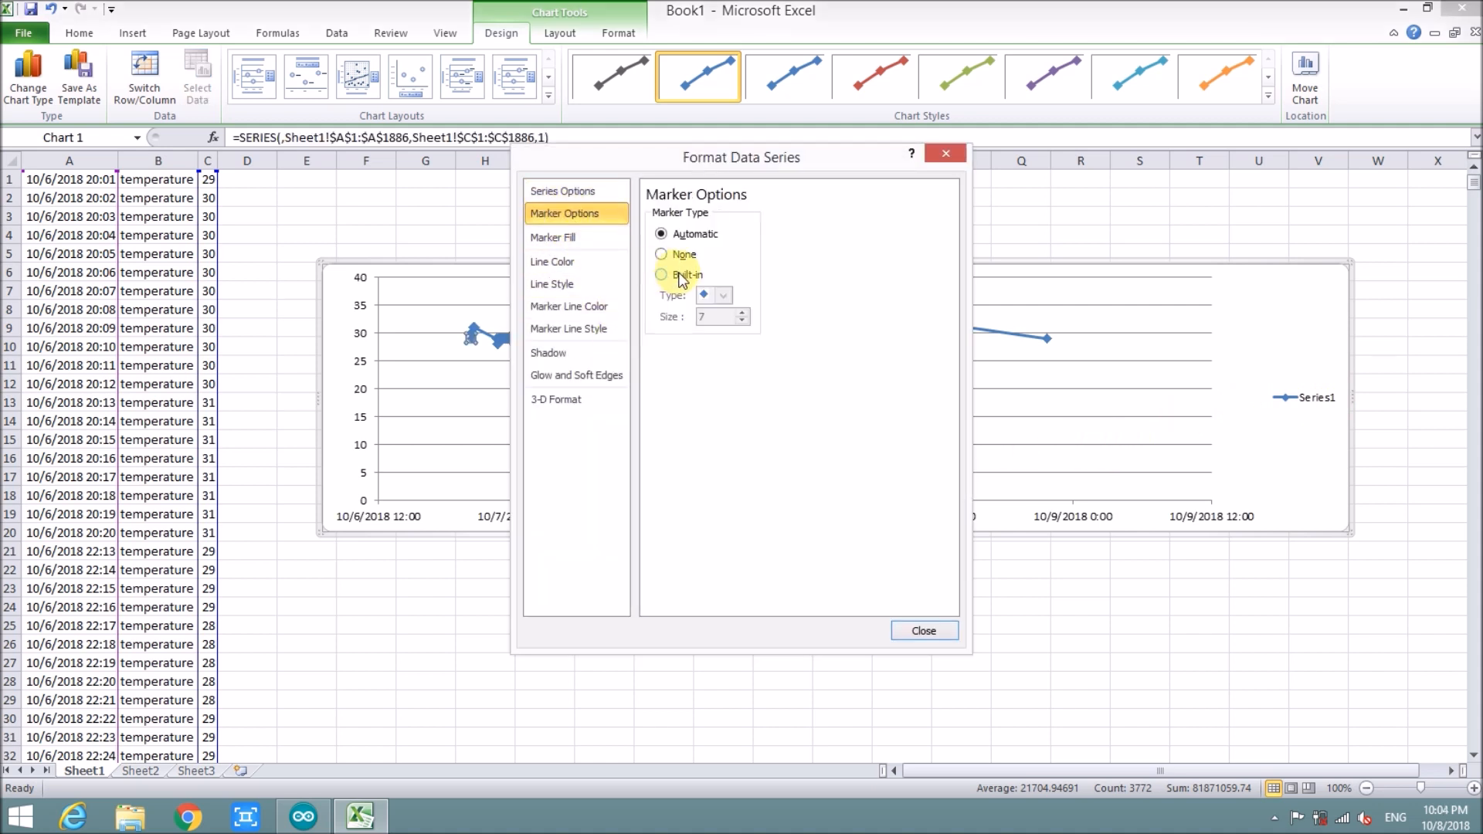
click(924, 630)
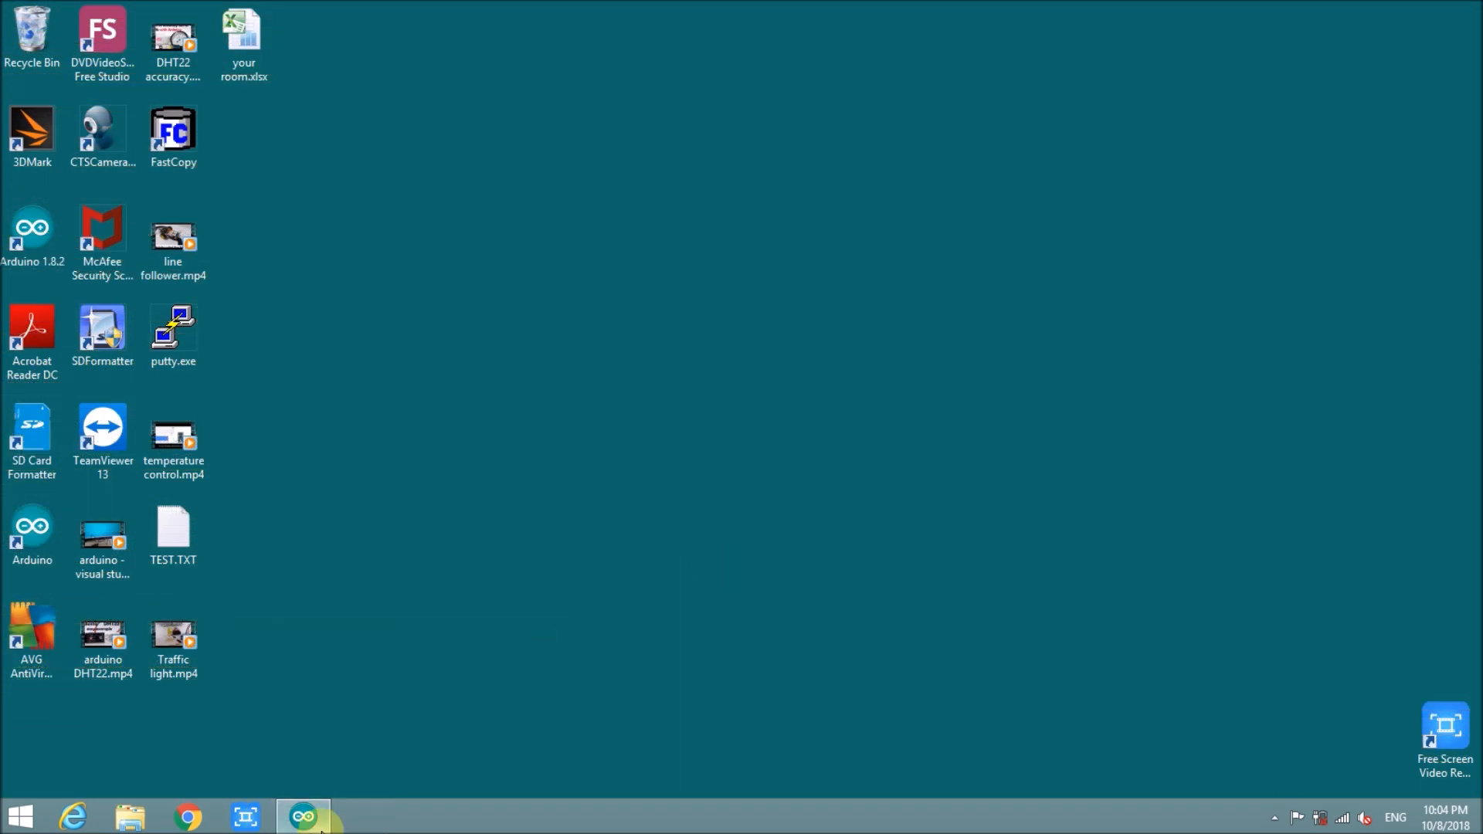
- Restore the arduino_SDCard_data sketch, start its COM7 serial monitor, and highlight the SD initialization code
click(303, 816)
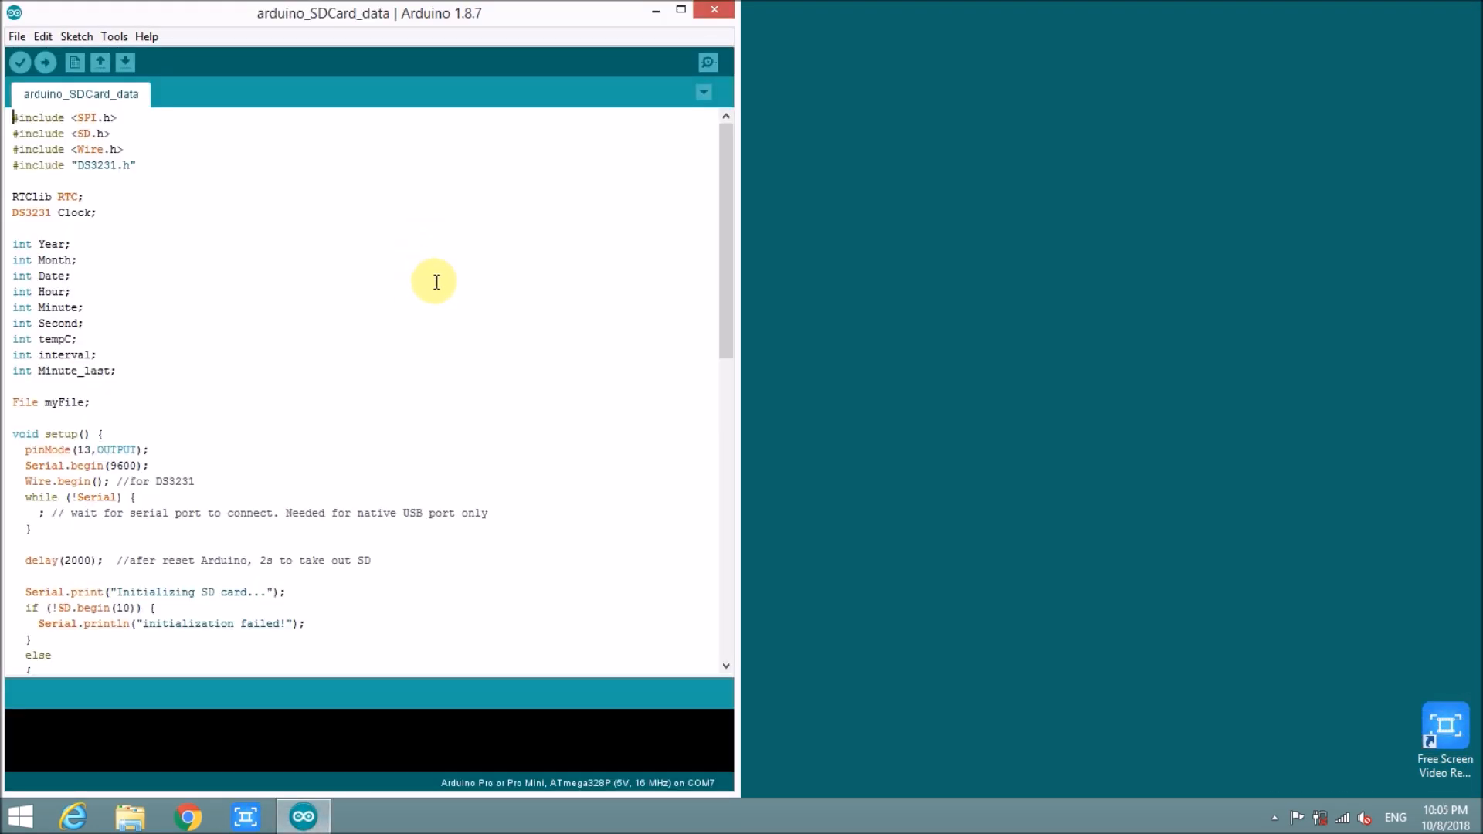
click(708, 61)
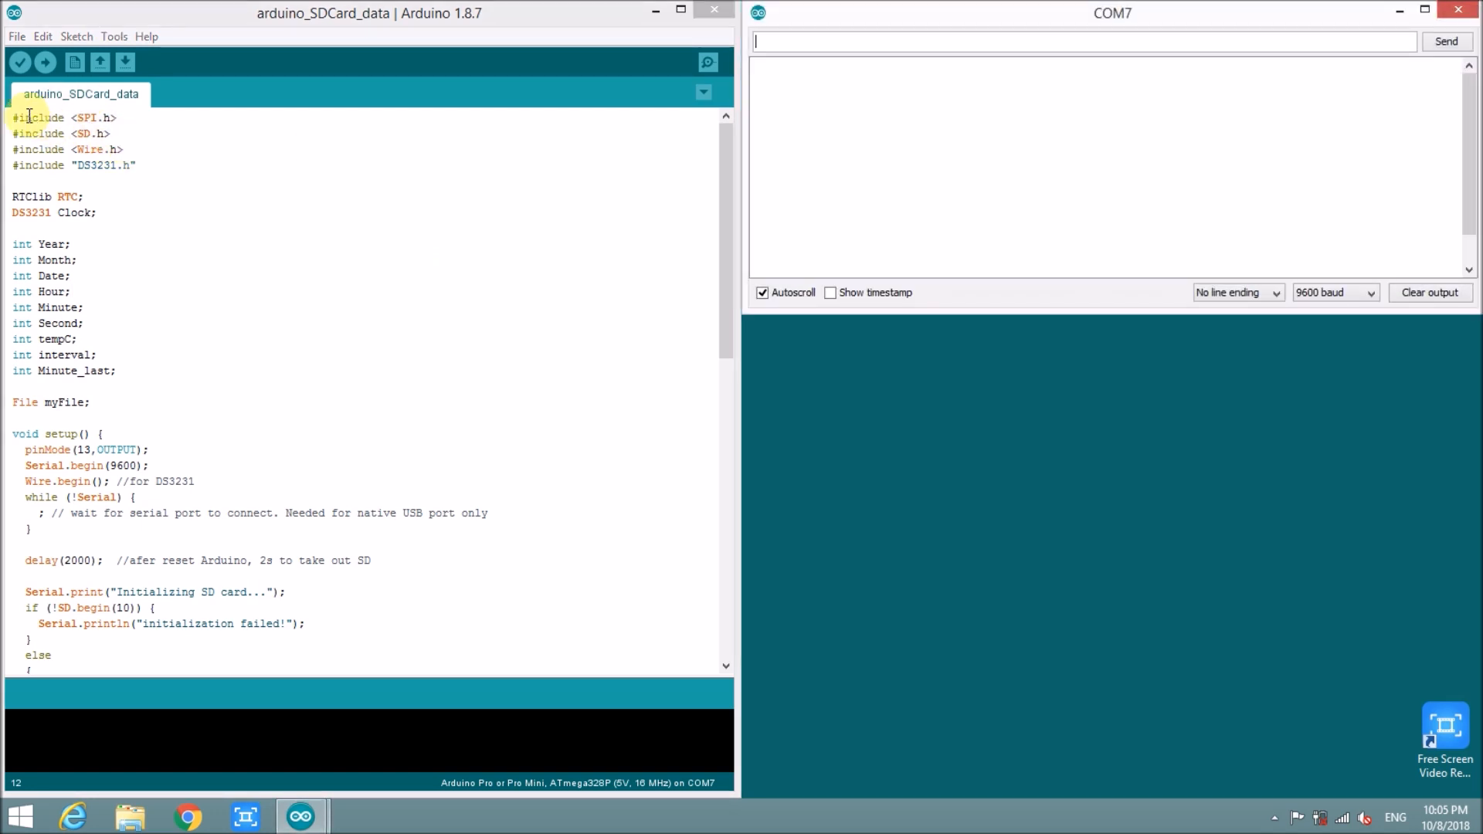
drag(27, 117, 79, 260)
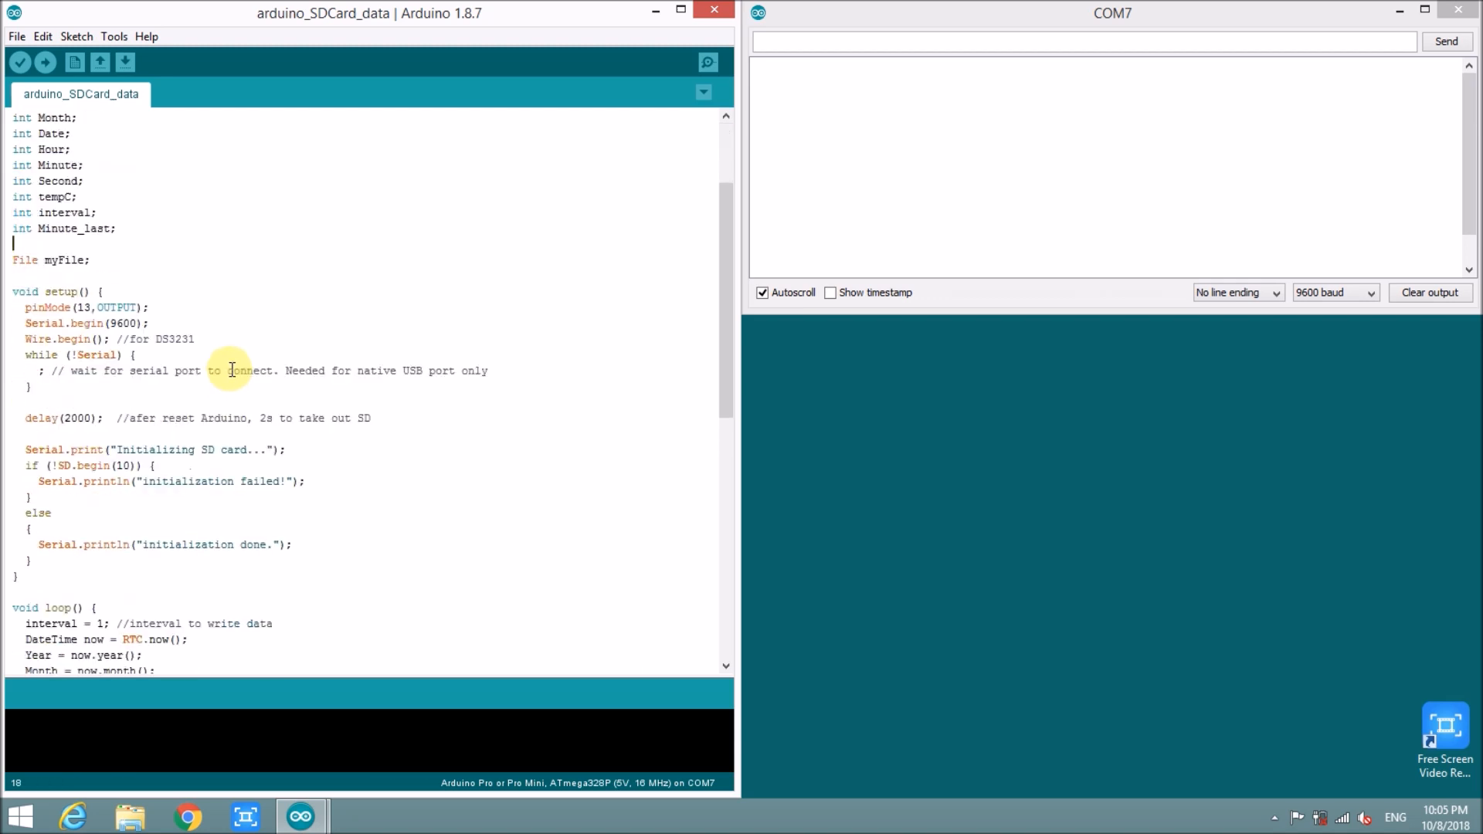
scroll(down, 3)
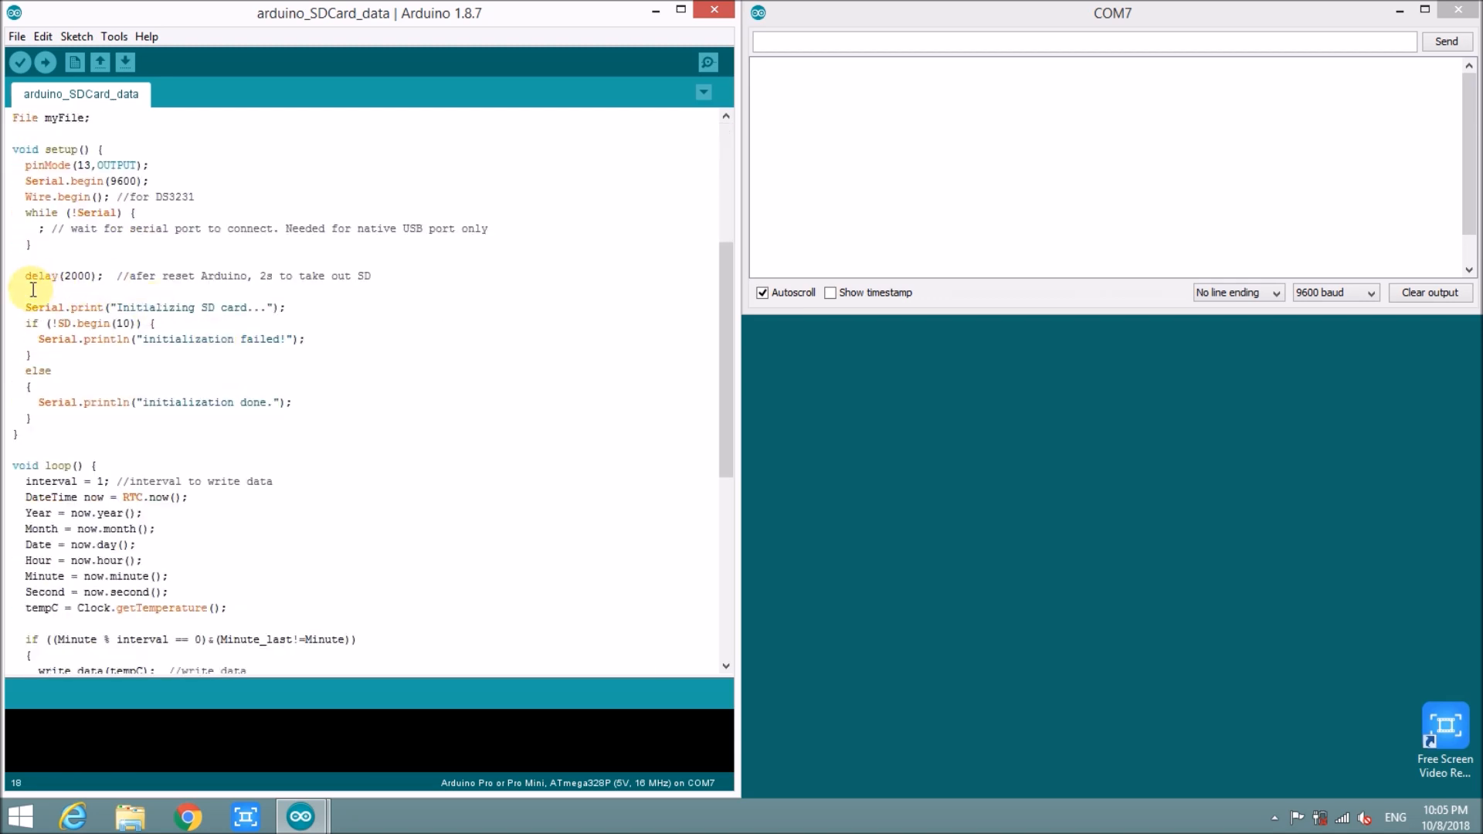
drag(31, 306, 293, 402)
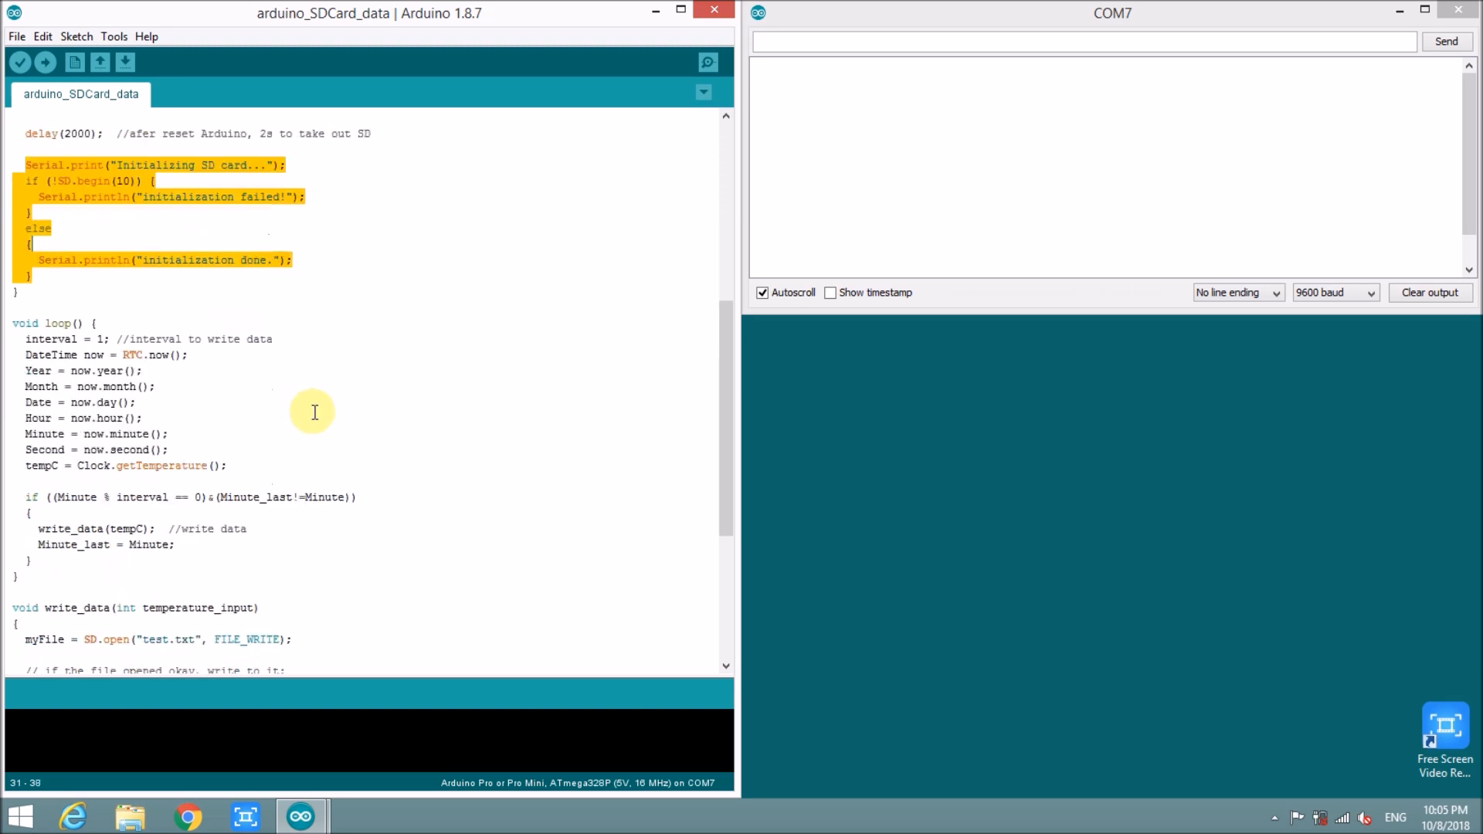
- Review the time/temperature reading lines and the write_data file-writing function
click(18, 340)
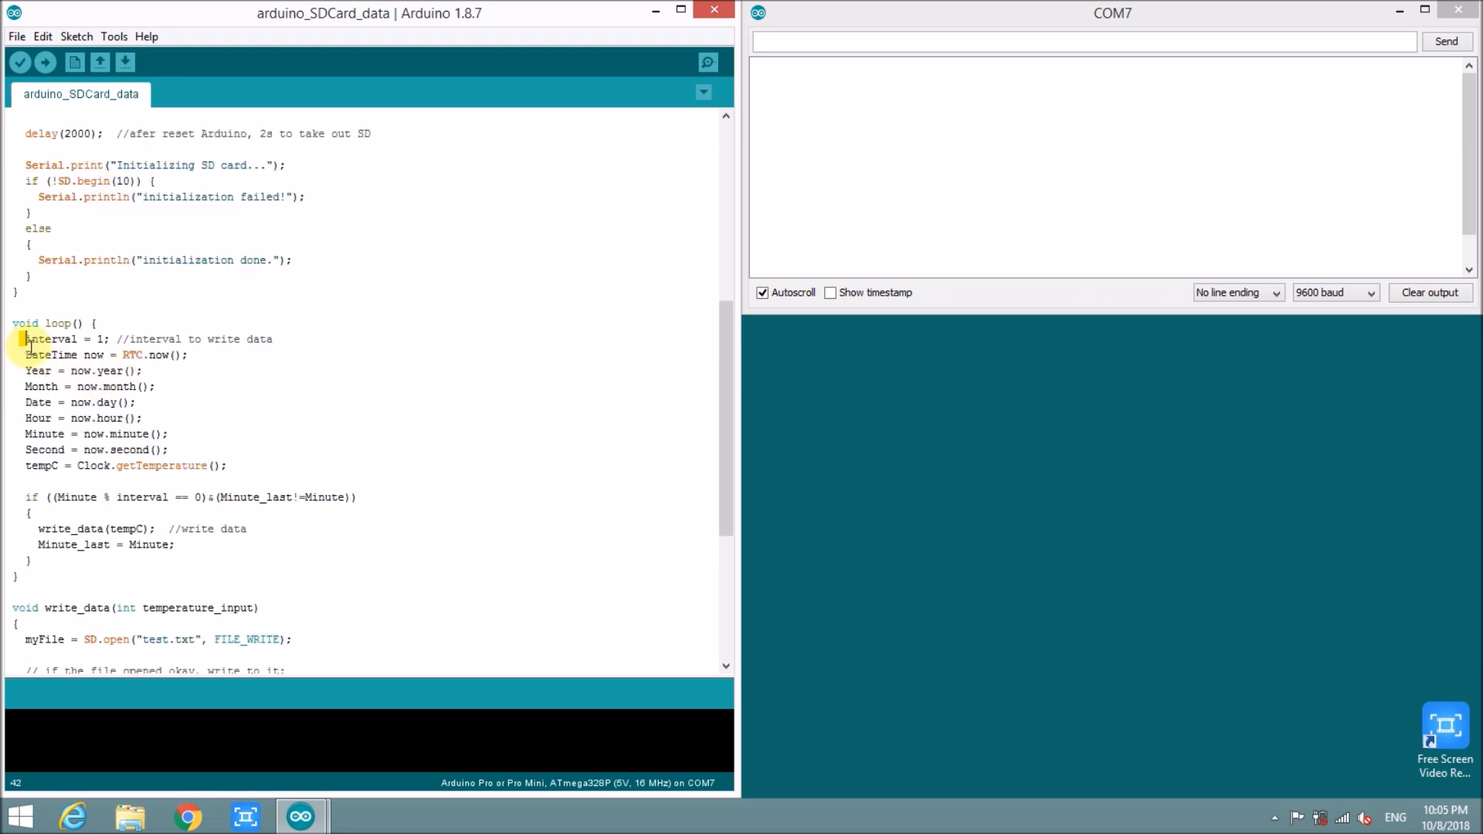
drag(26, 339, 155, 386)
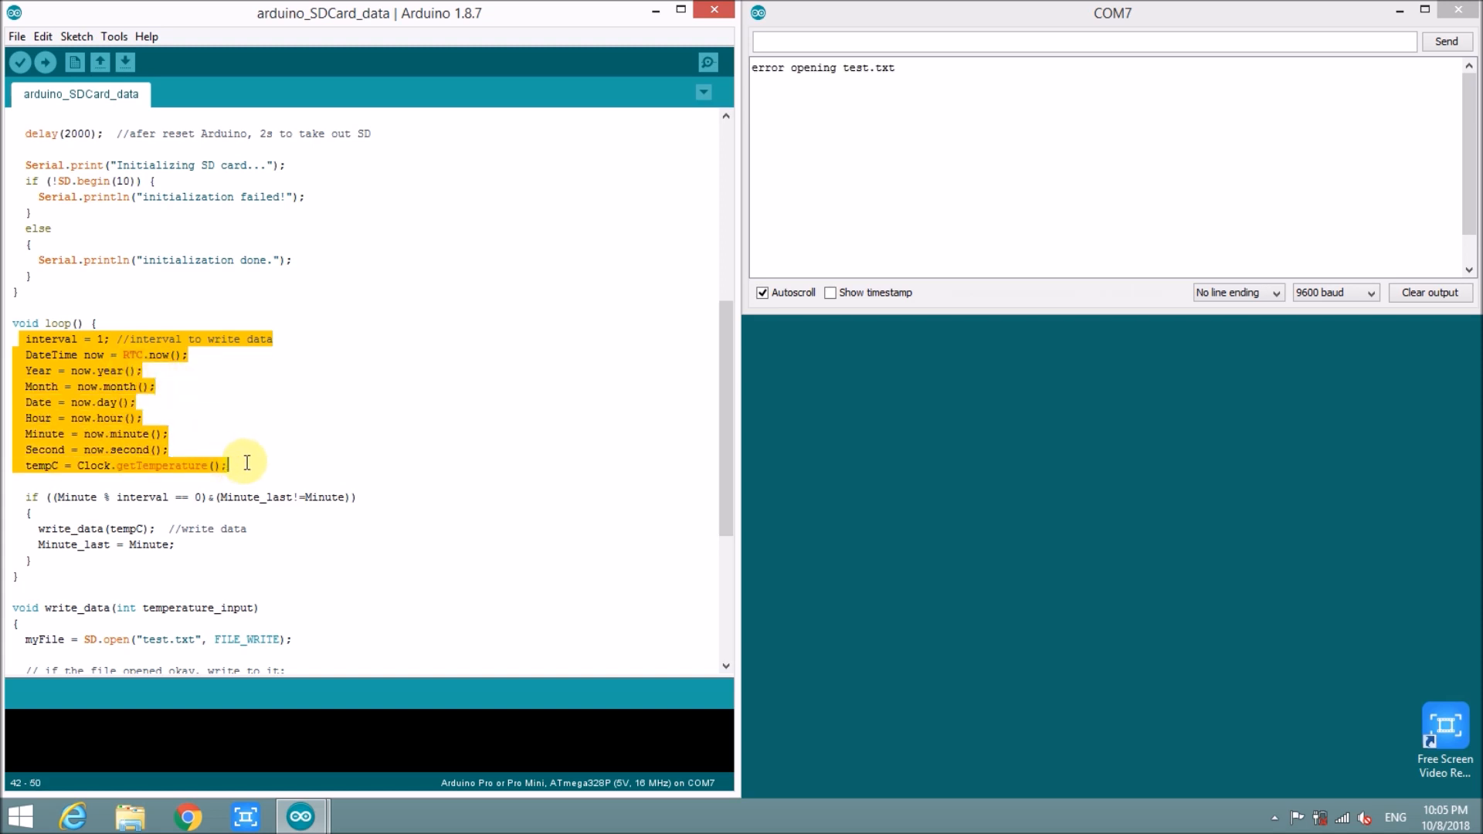
scroll(down, 3)
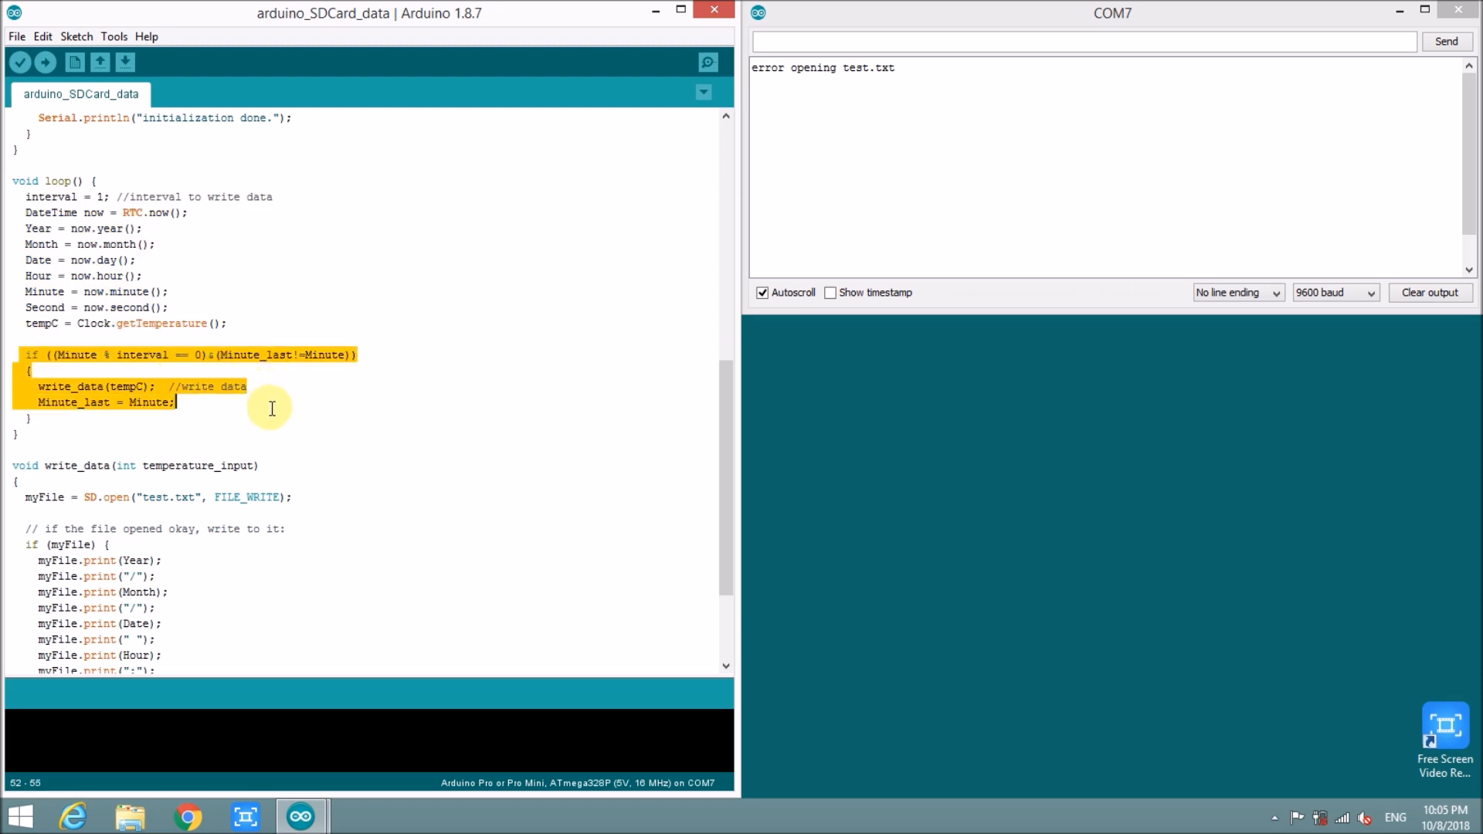
scroll(down, 3)
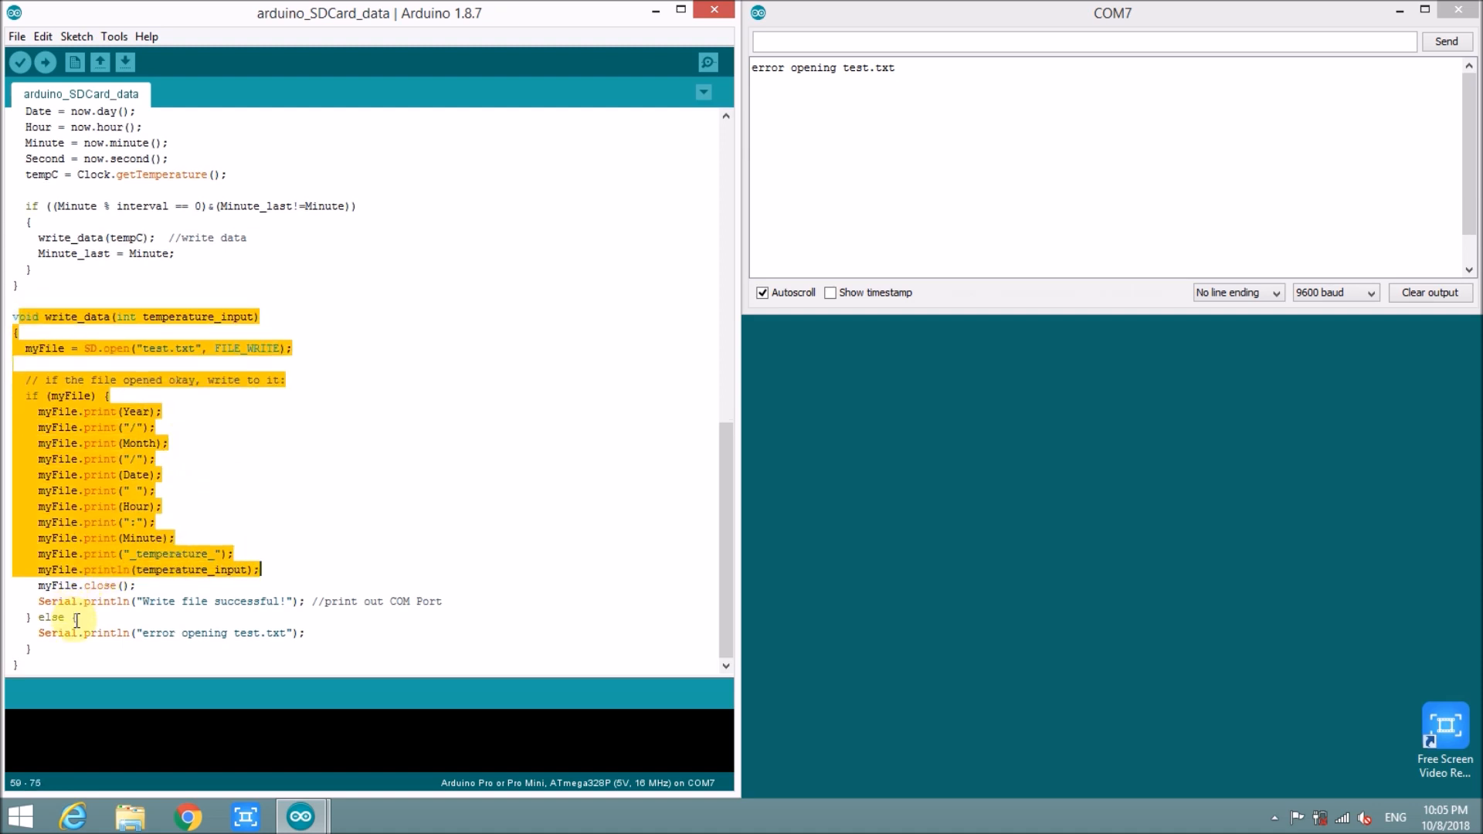
click(160, 522)
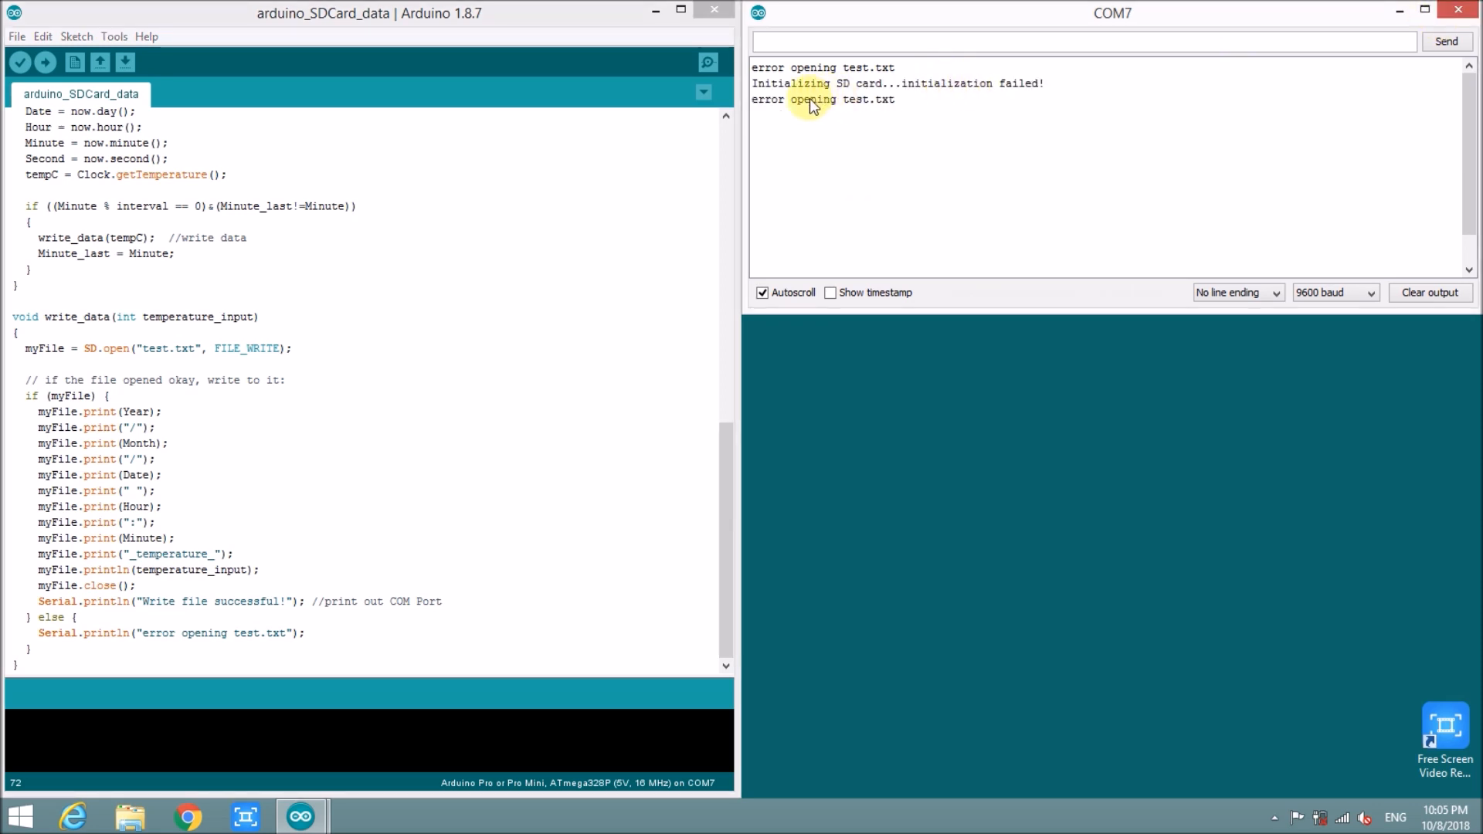
mouse_move(929, 128)
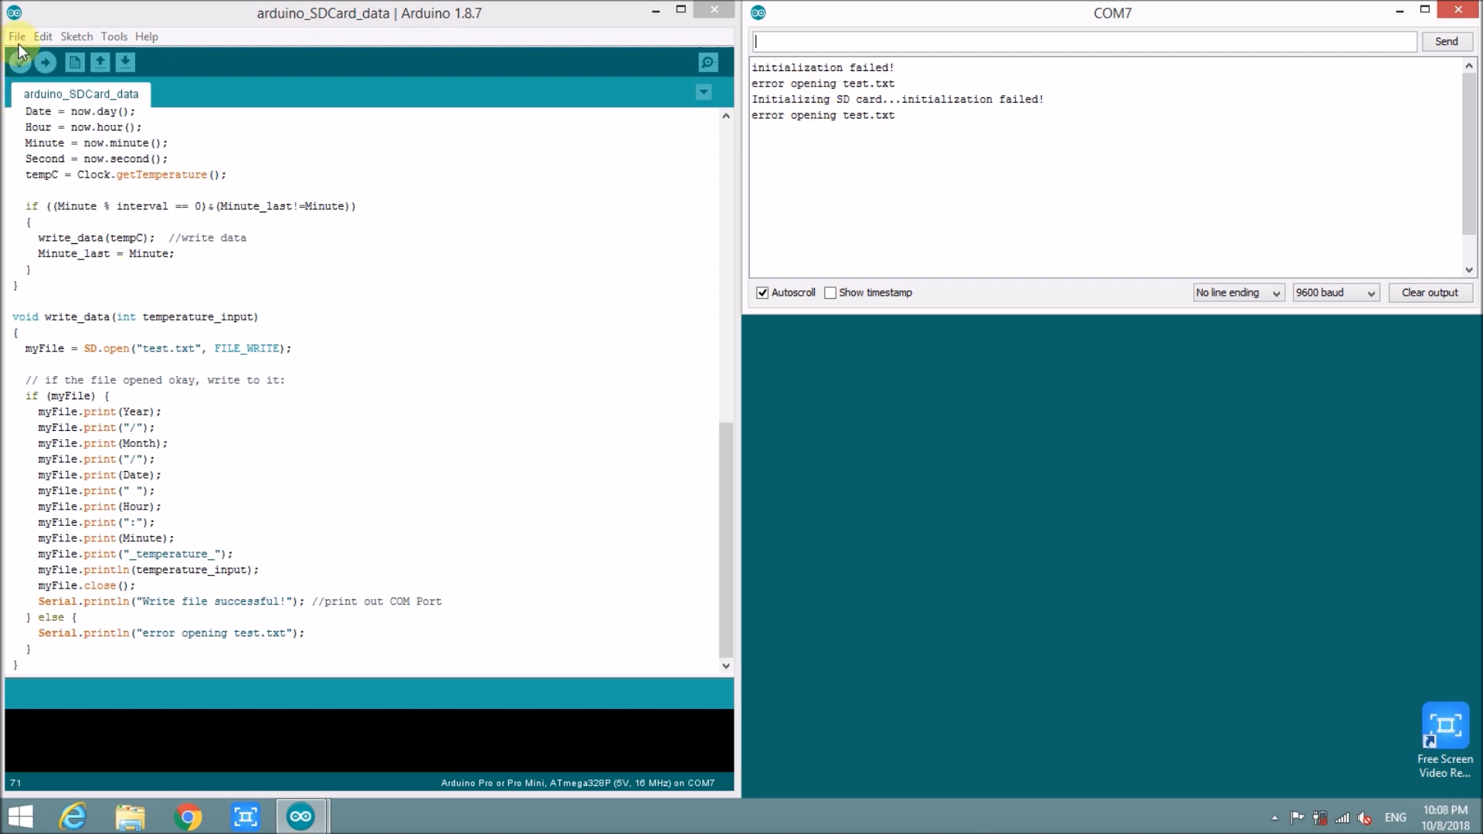
- Load the SD CardInfo example, set chipSelect to 10 and upload it to the board
click(15, 35)
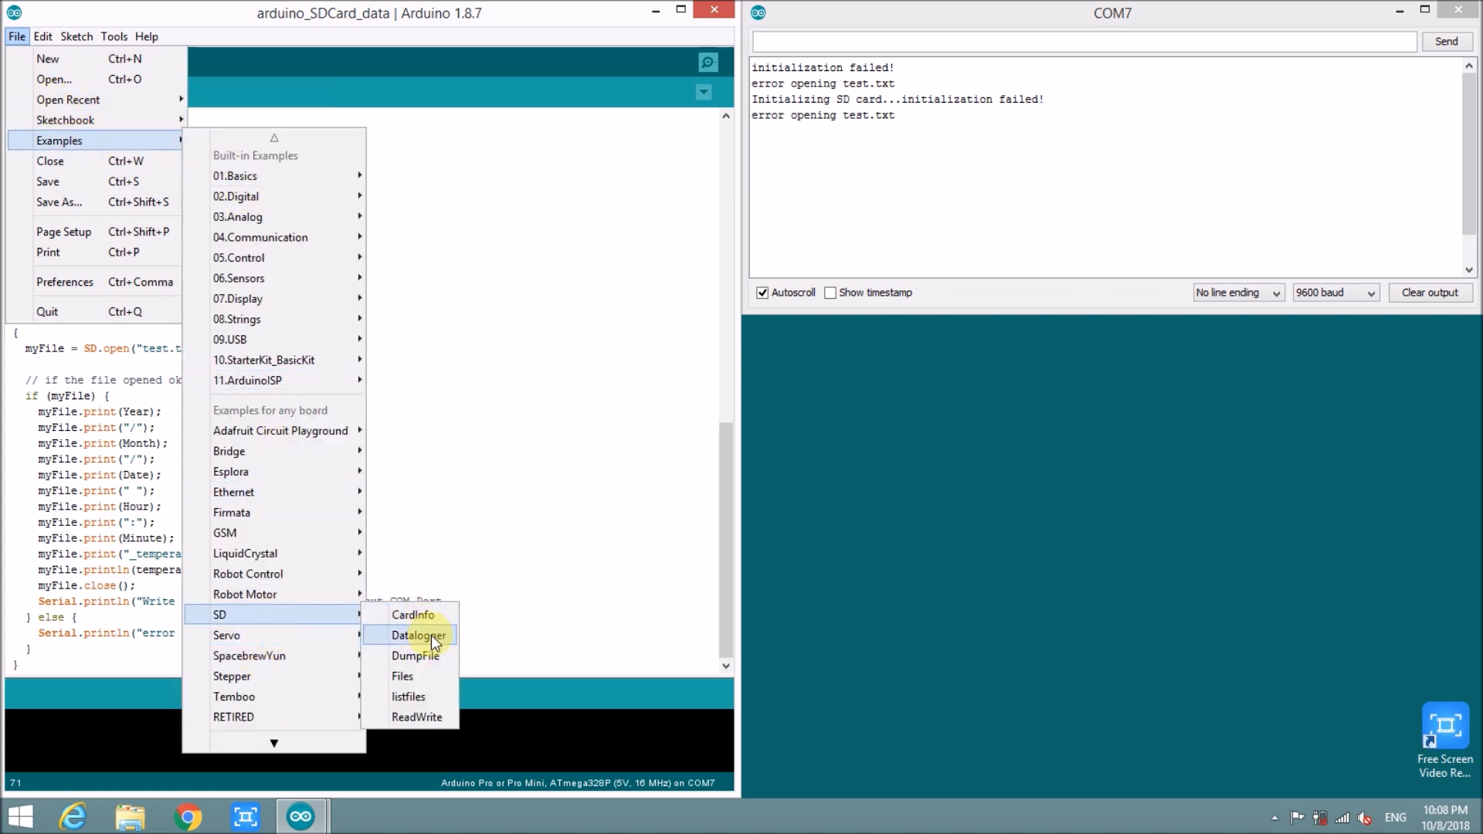
mouse_move(433, 681)
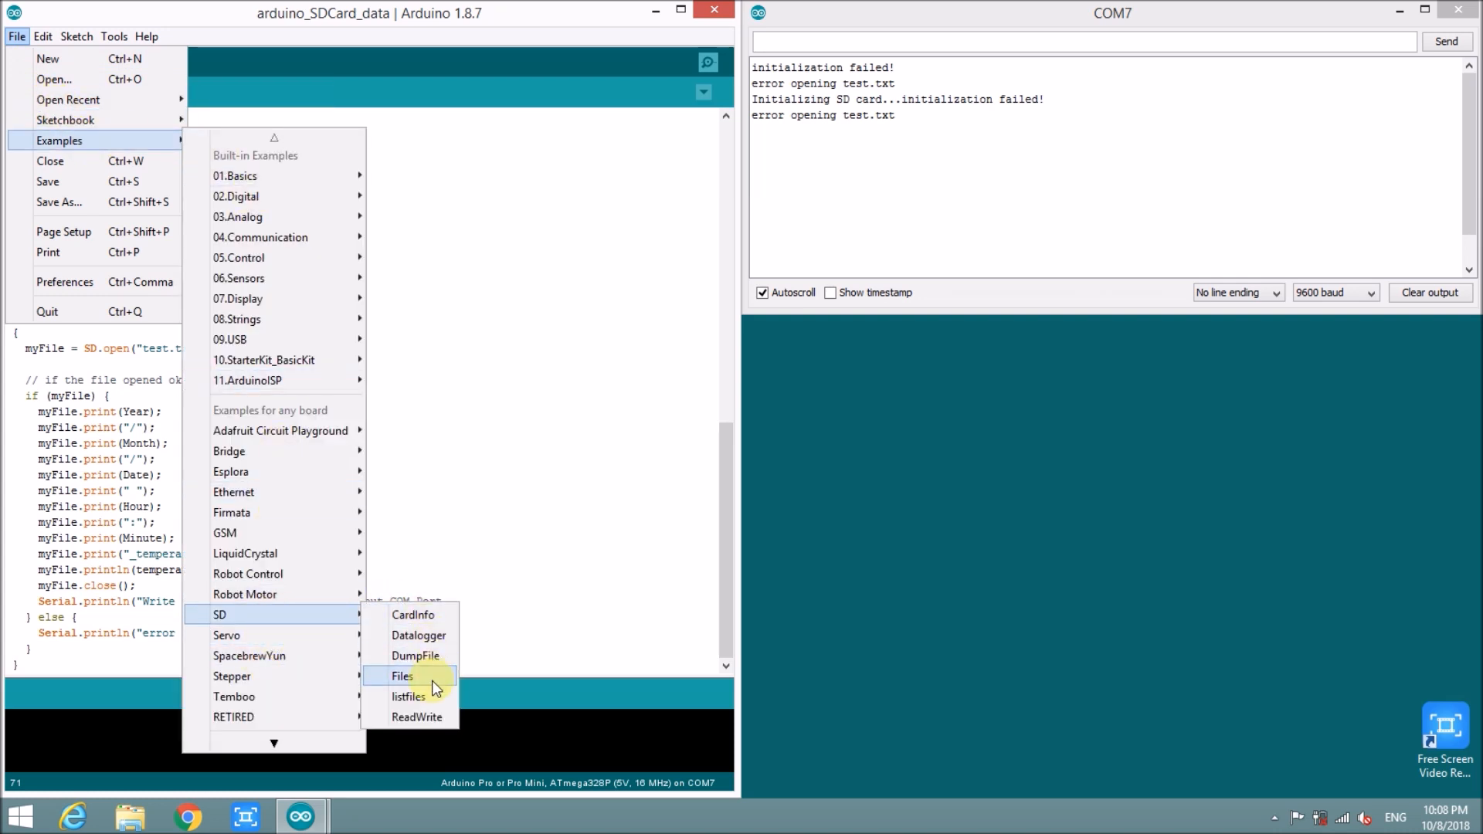
click(412, 615)
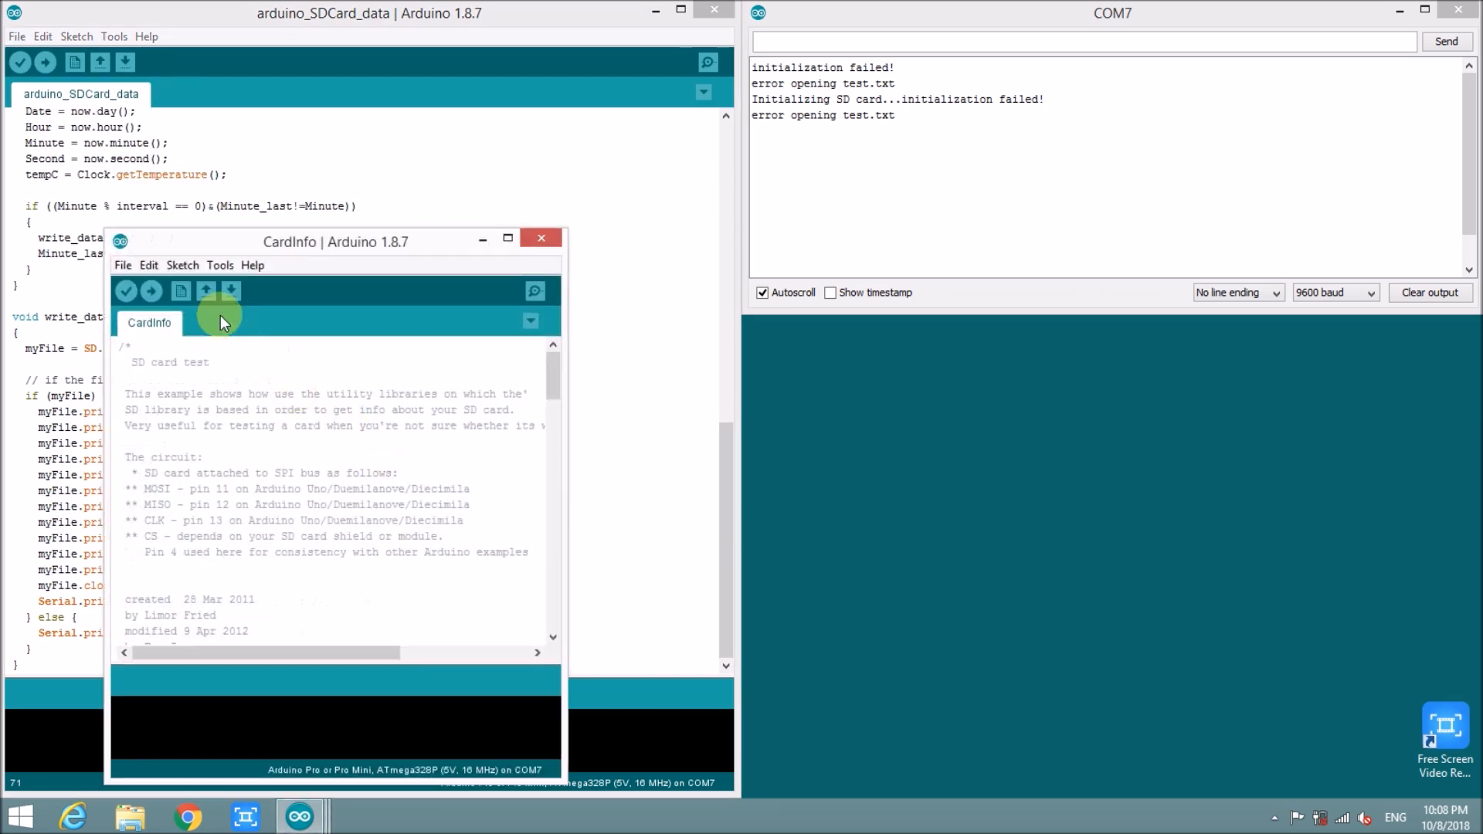
click(125, 290)
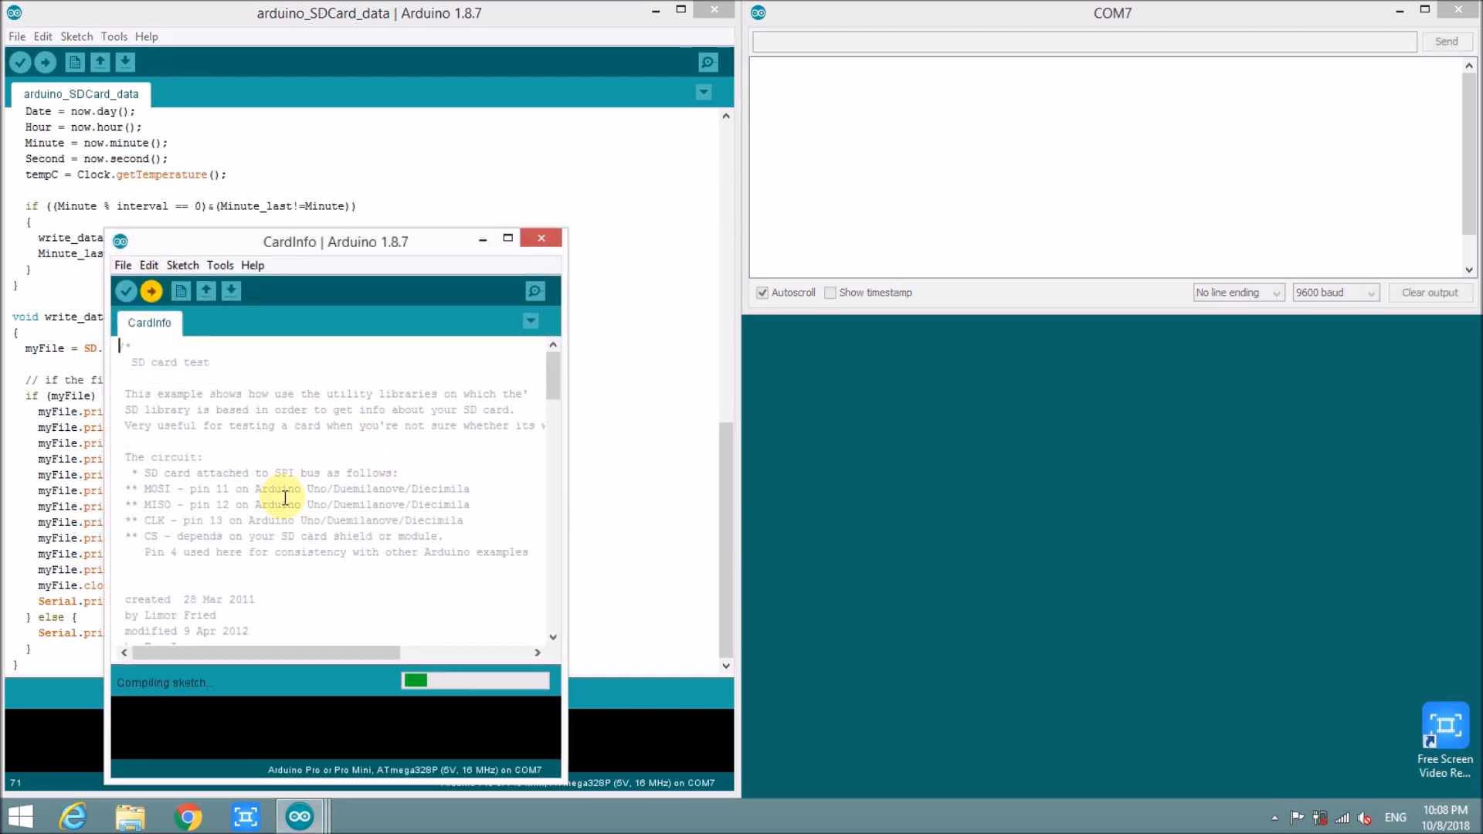
scroll(down, 3)
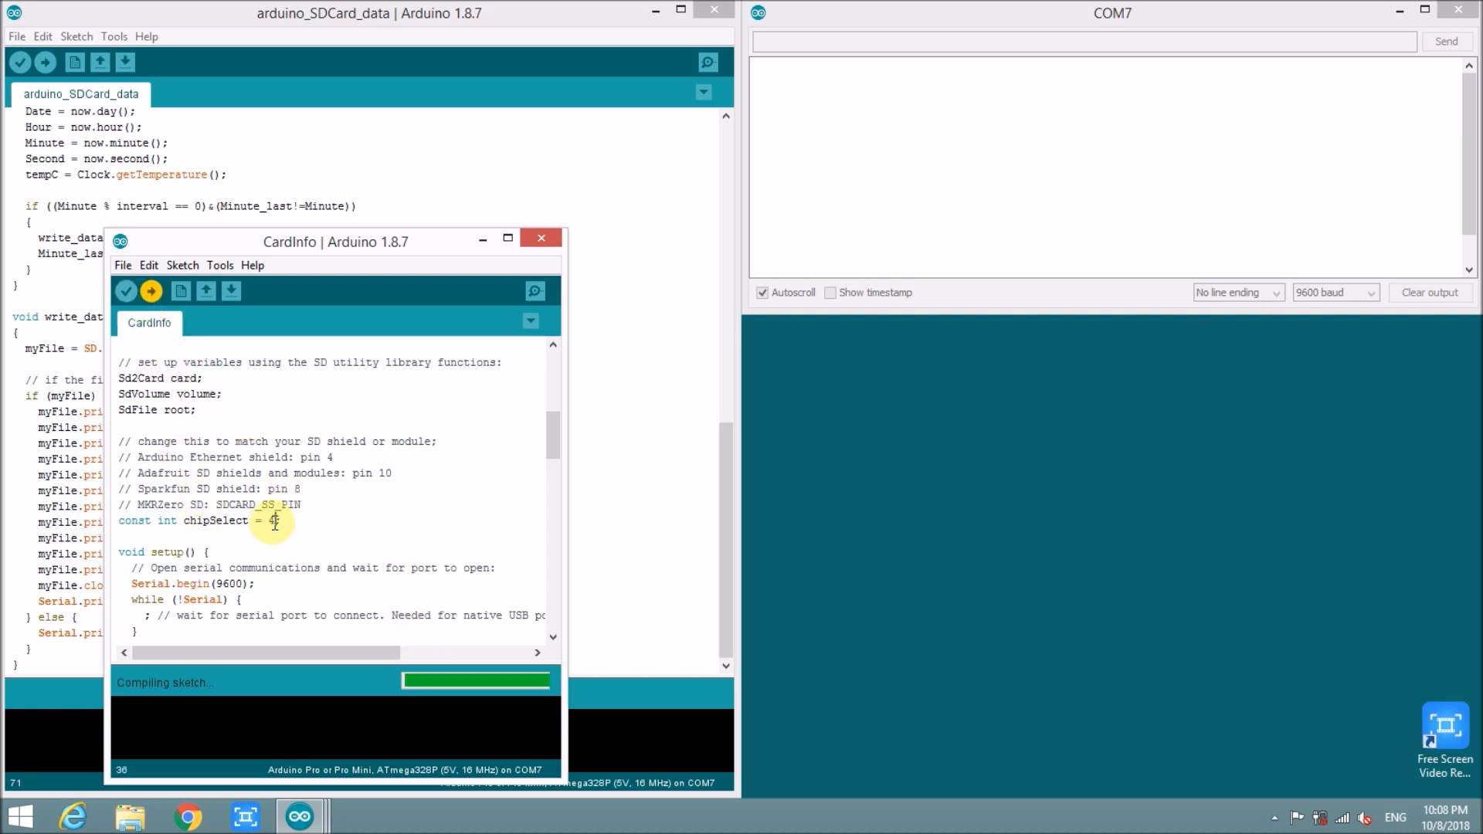
text(10)
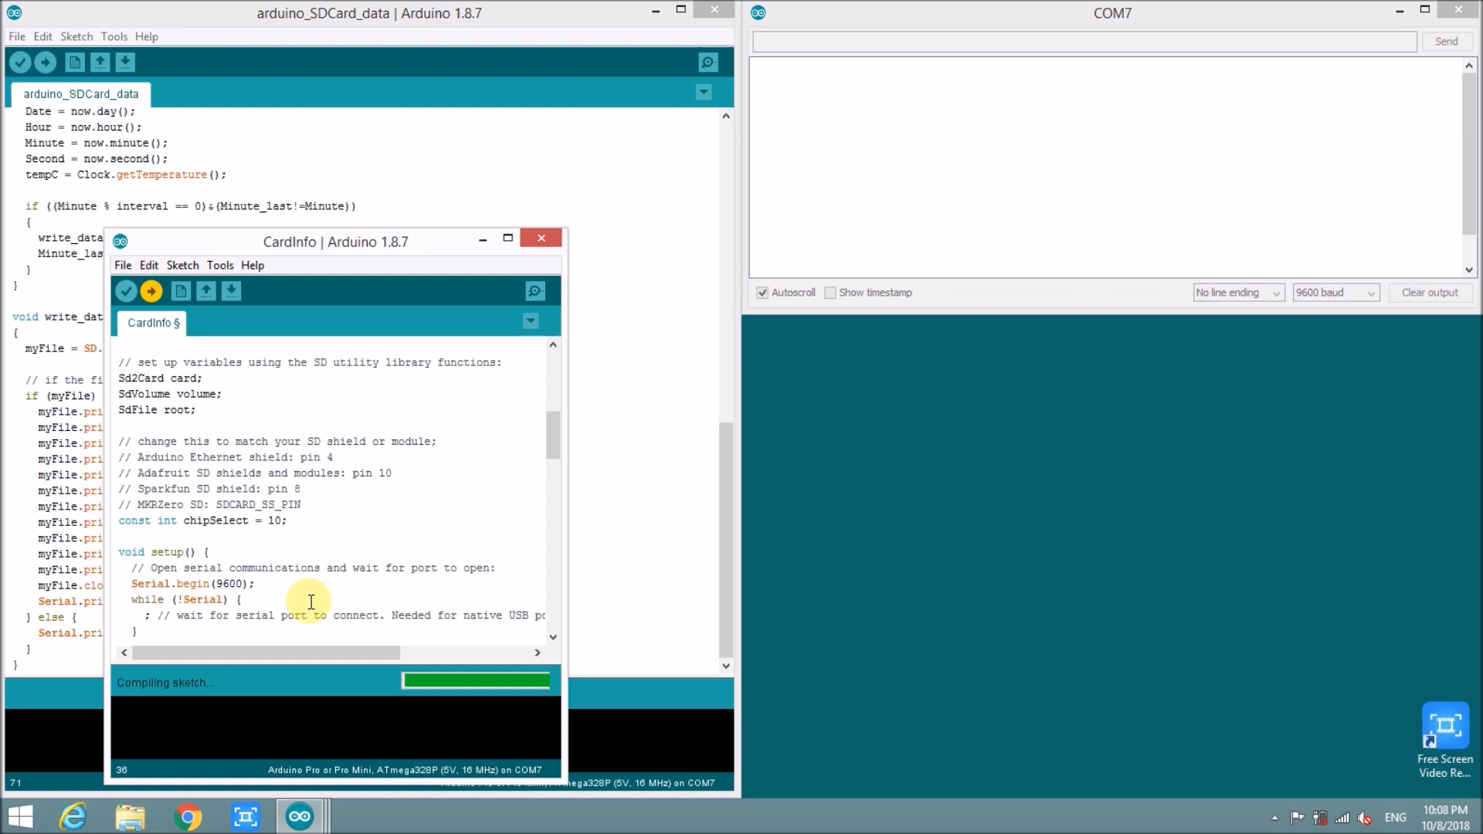
scroll(down, 3)
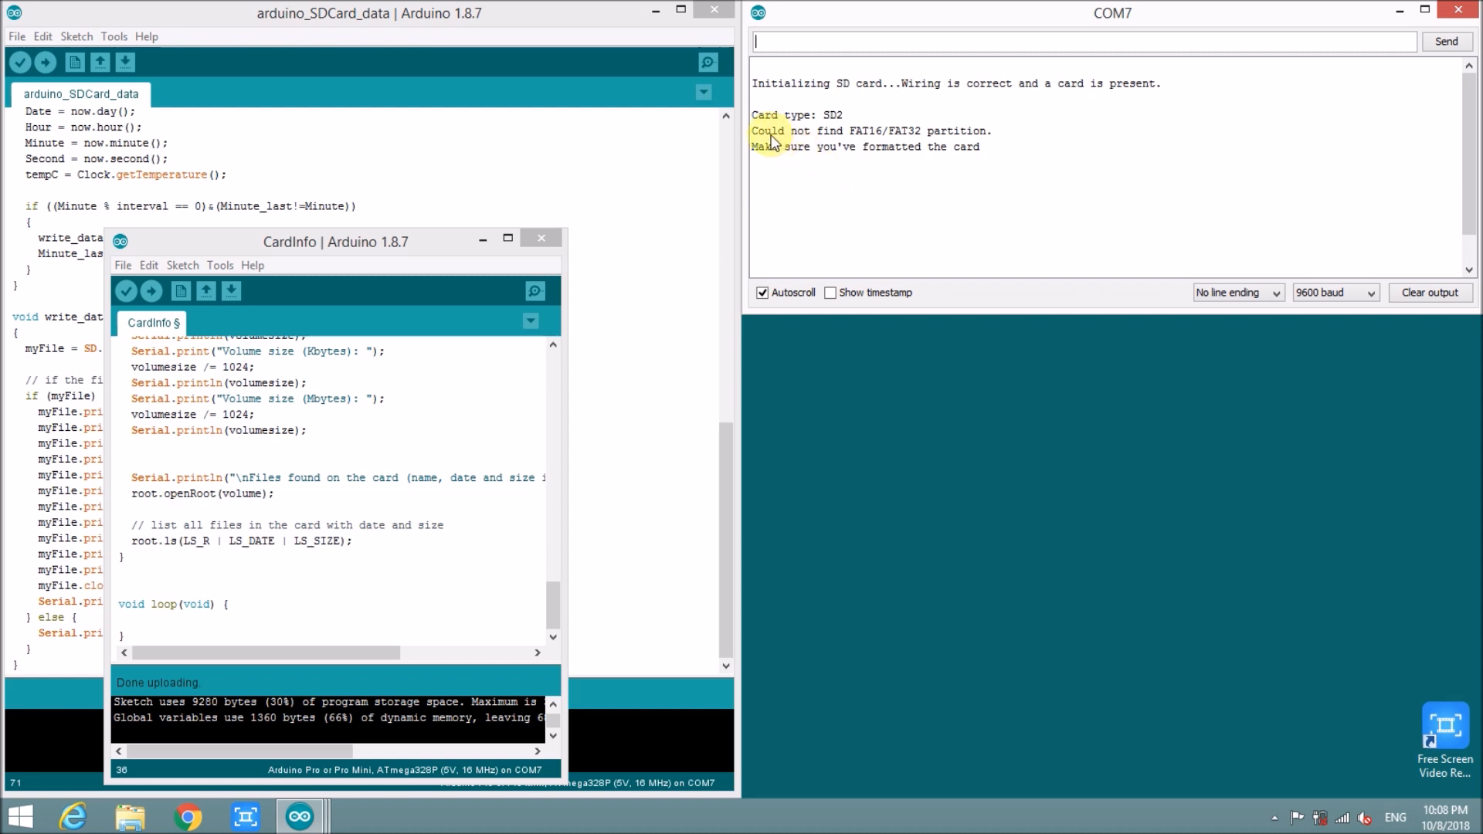
- Read CardInfo's serial report: SD2 card present but no FAT16/FAT32 partition
drag(774, 129, 958, 130)
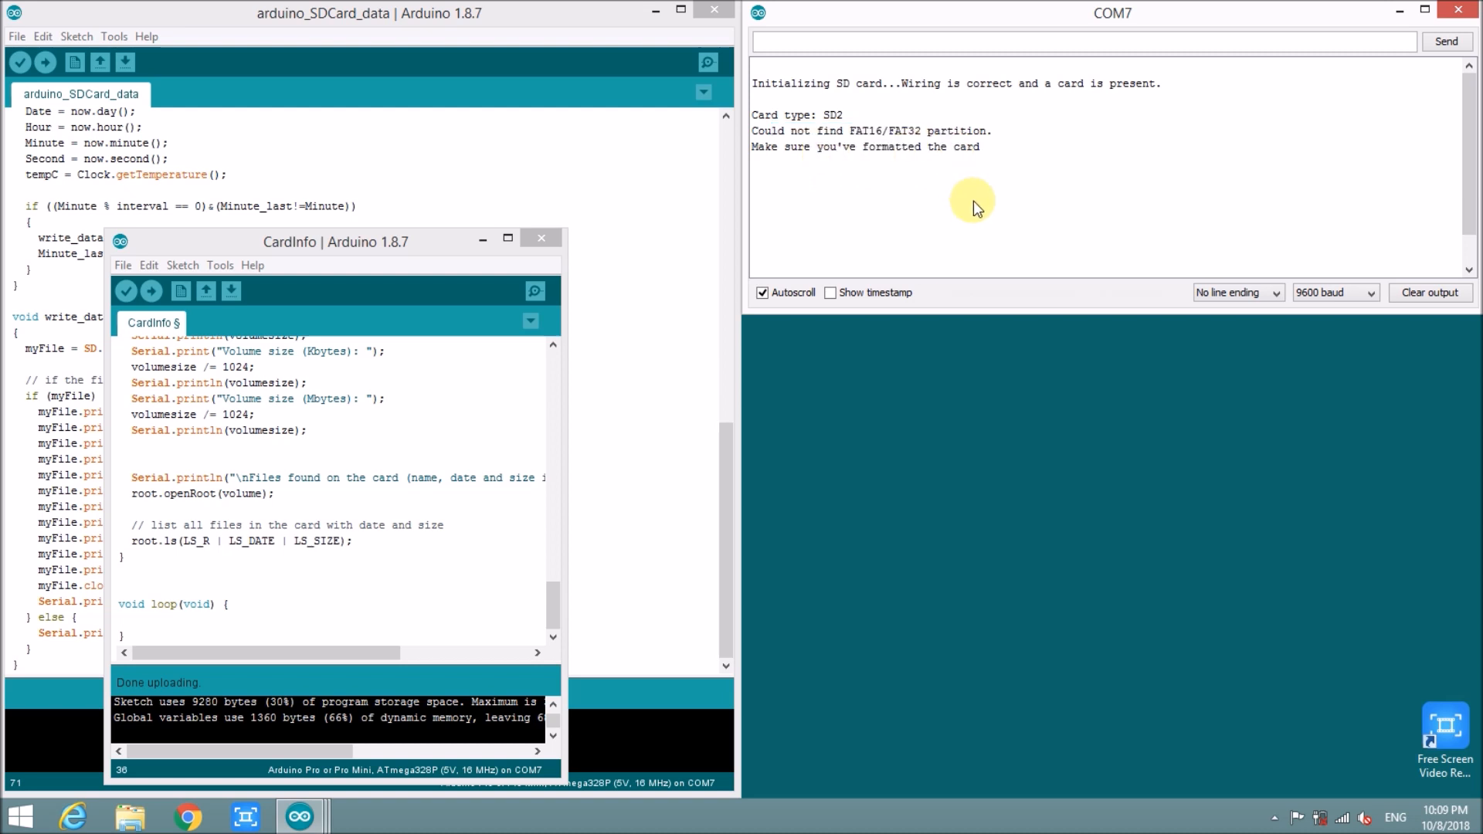
mouse_move(964, 203)
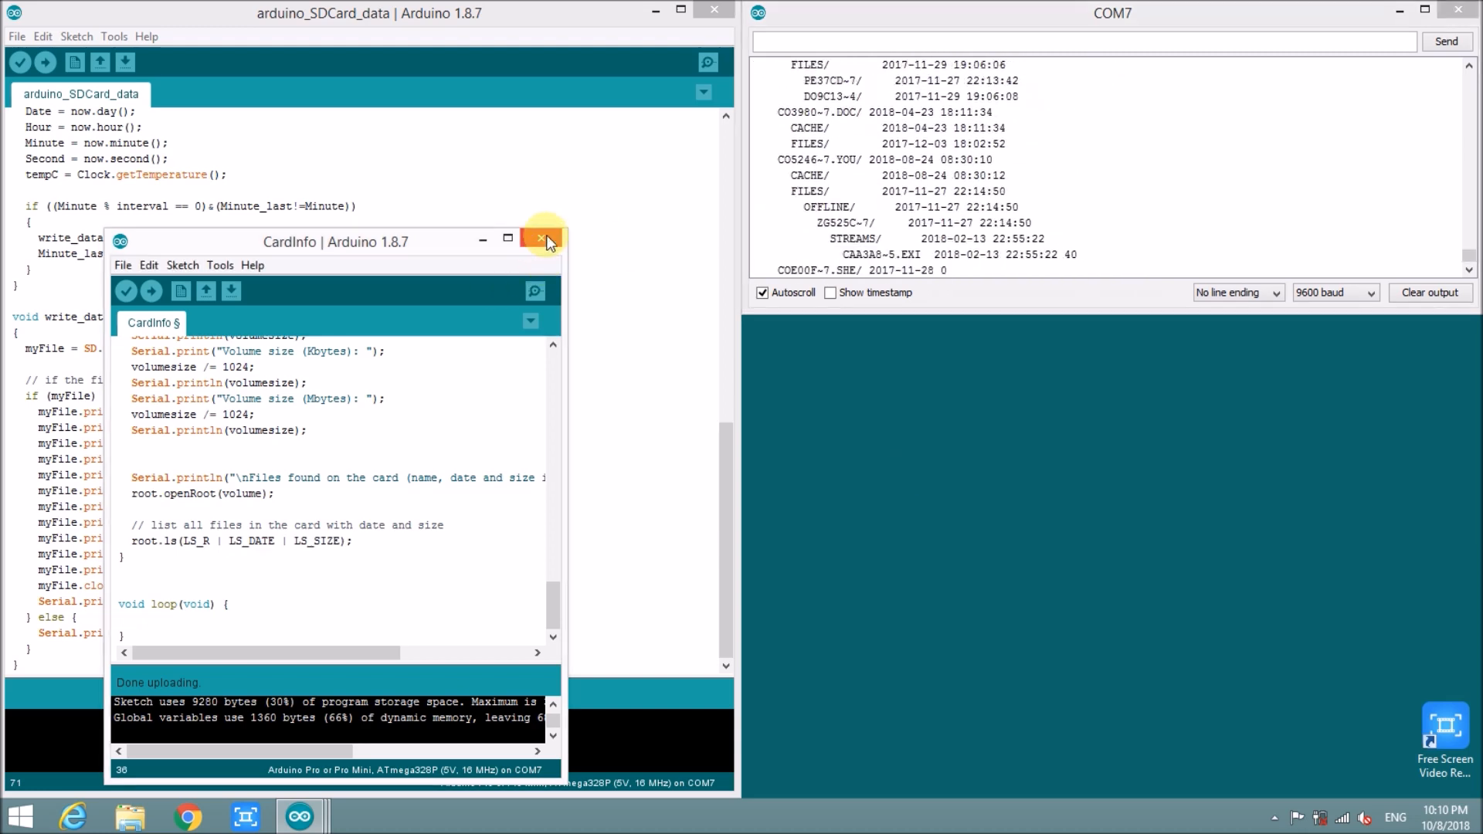
- Close CardInfo and upload arduino_SDCard_data so the monitor reports 'Write file successful!'
click(544, 238)
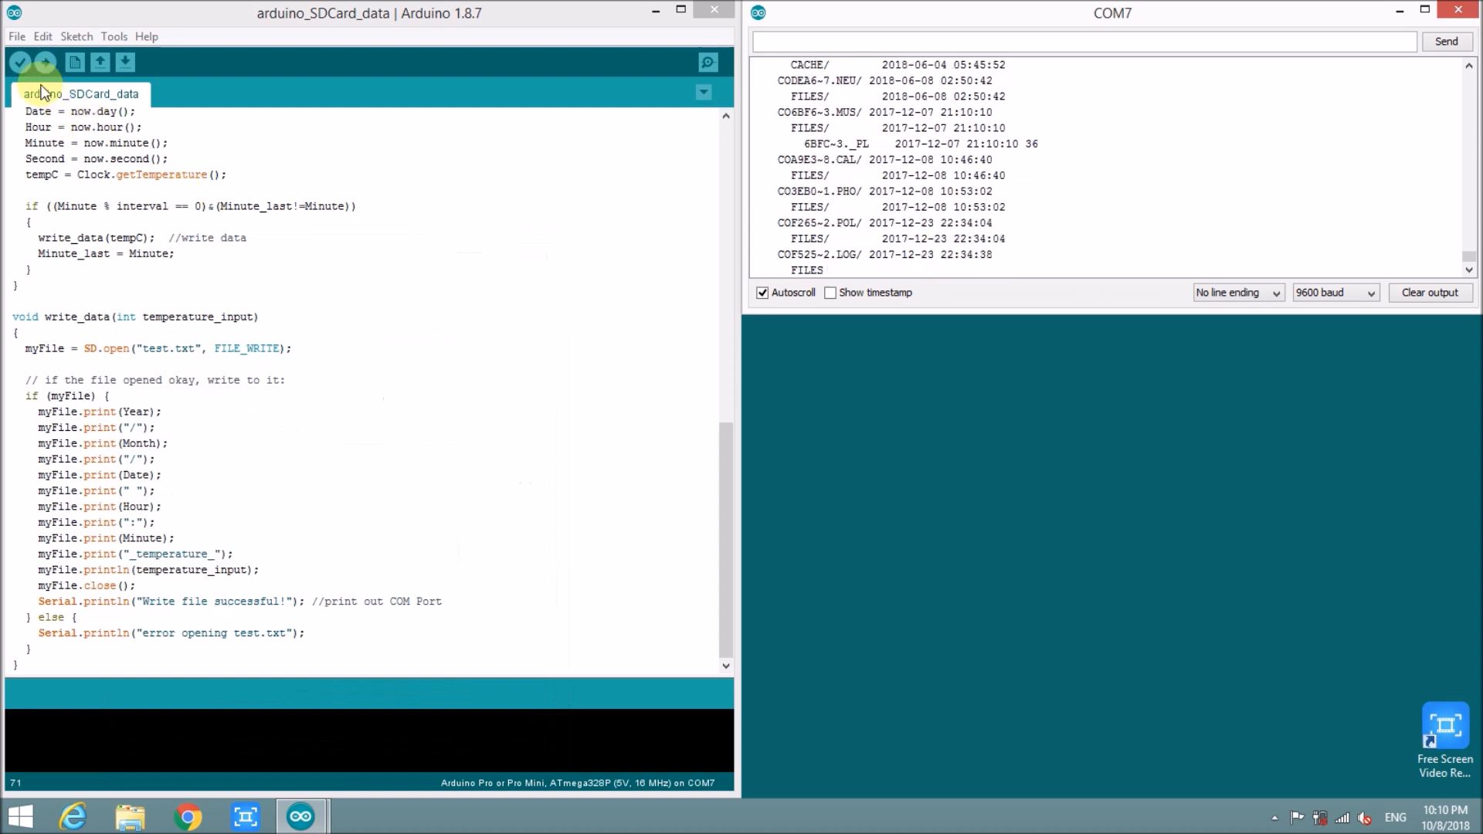
click(18, 62)
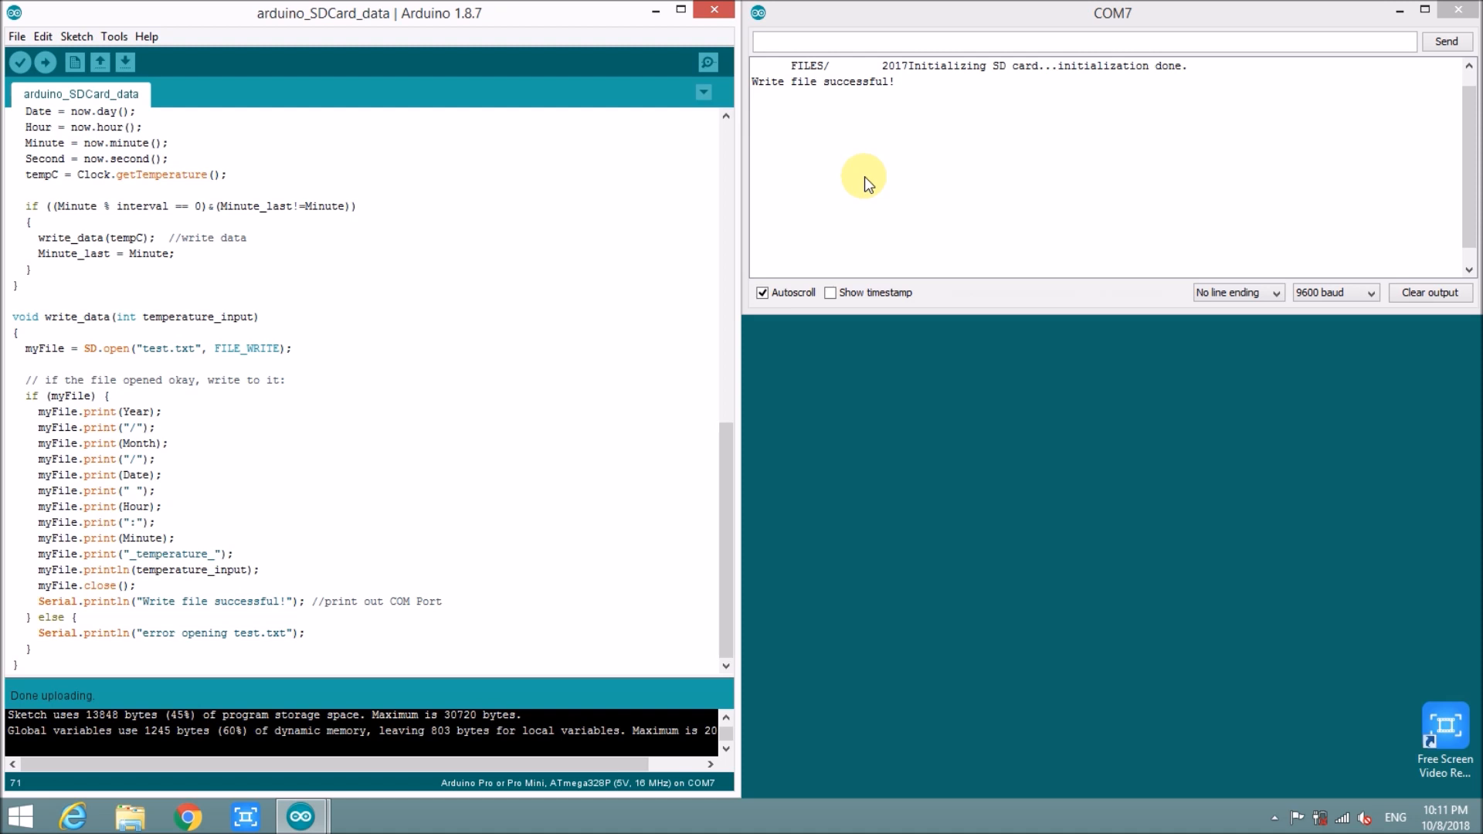
click(162, 507)
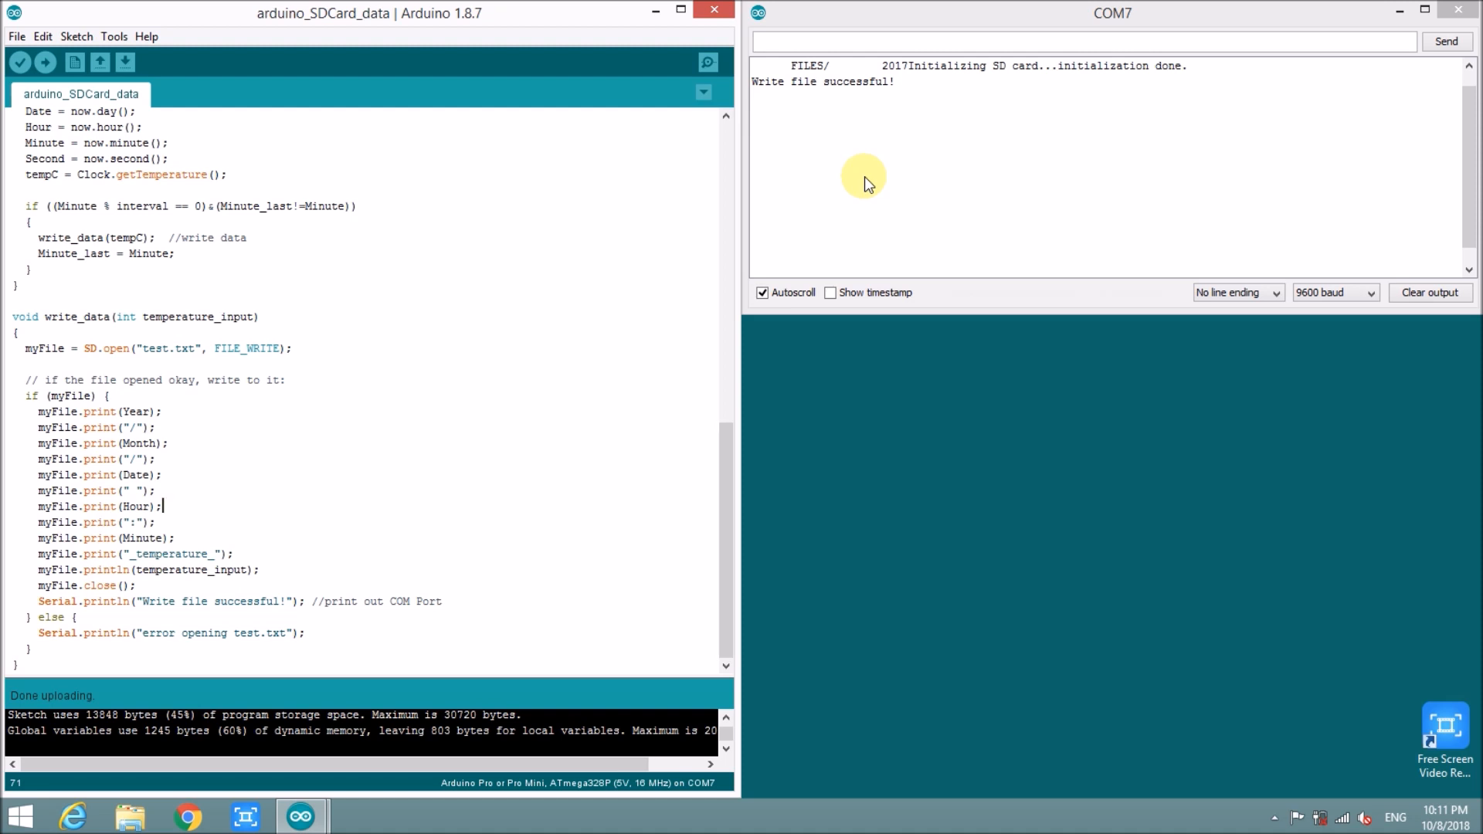